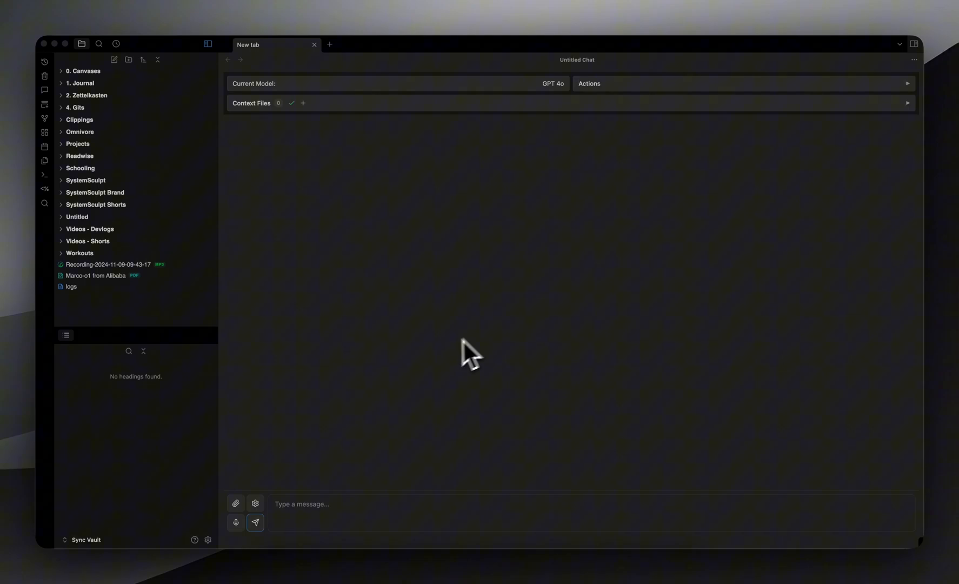
{"action": "mouse_move", "coordinate": [482, 361]}
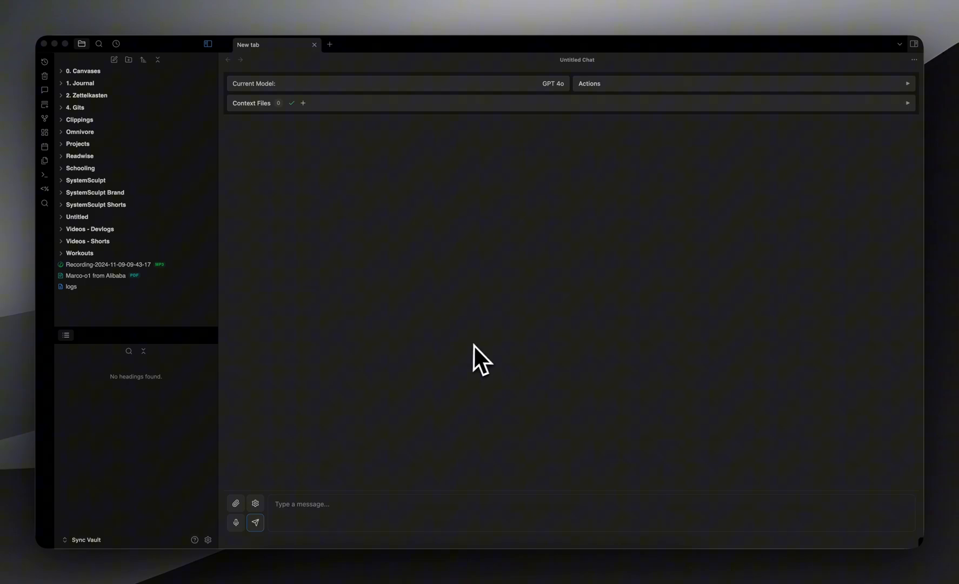
Expand the chat Actions list (history file, copy, delete) and collapse it again.
{"action": "left_click", "coordinate": [590, 83]}
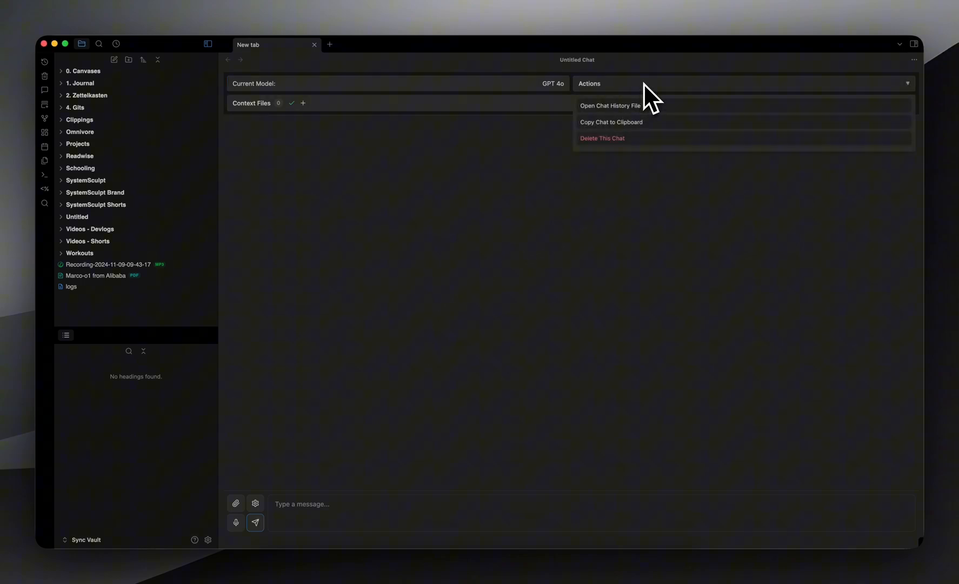
{"action": "left_click", "coordinate": [302, 103]}
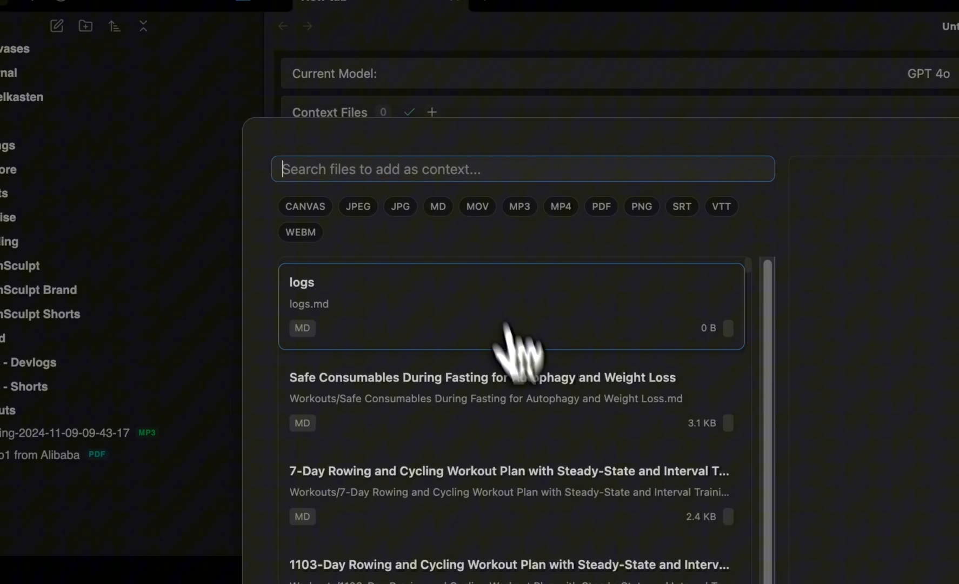
{"action": "scroll", "scroll_direction": "down", "scroll_amount": 3}
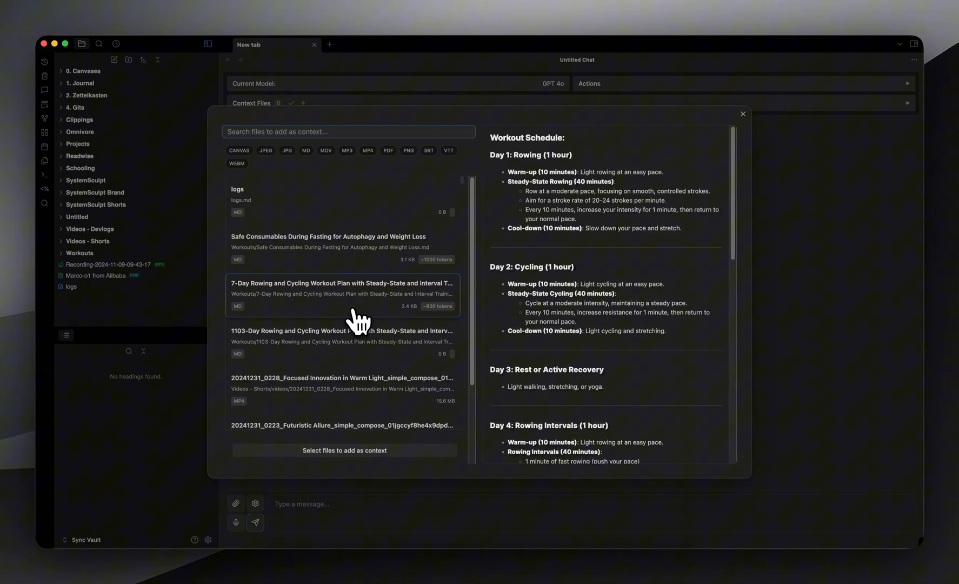
{"action": "mouse_move", "coordinate": [819, 297]}
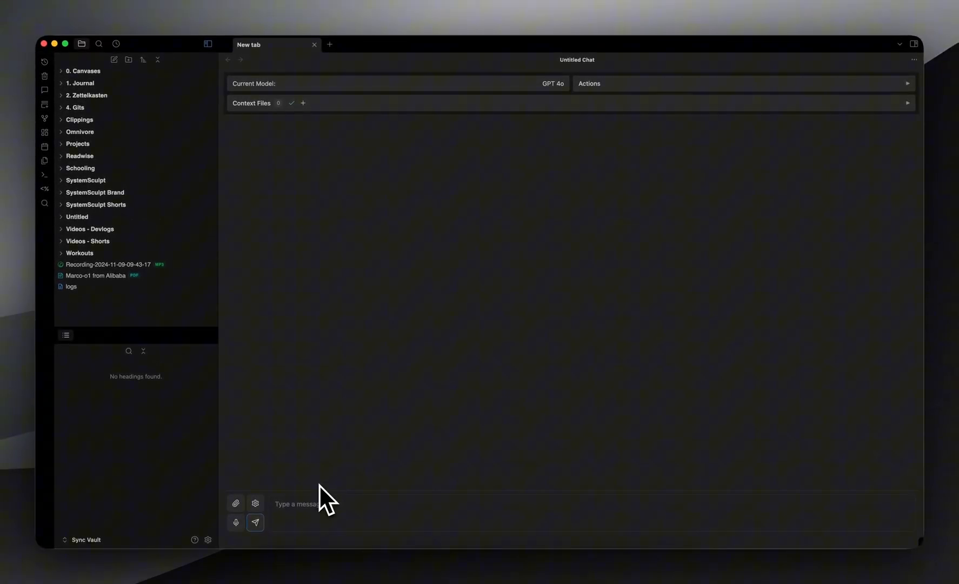
{"action": "mouse_move", "coordinate": [332, 499]}
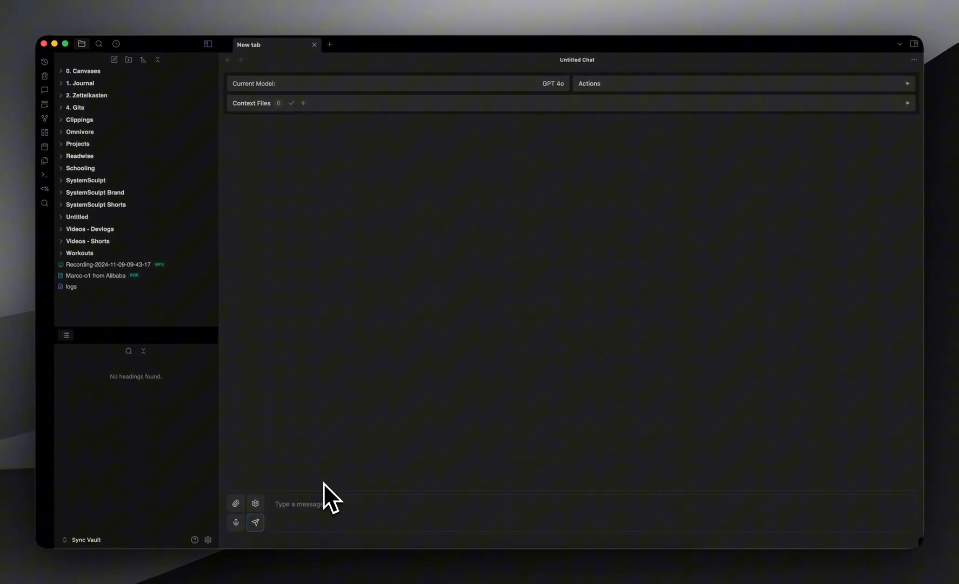
{"action": "mouse_move", "coordinate": [340, 495]}
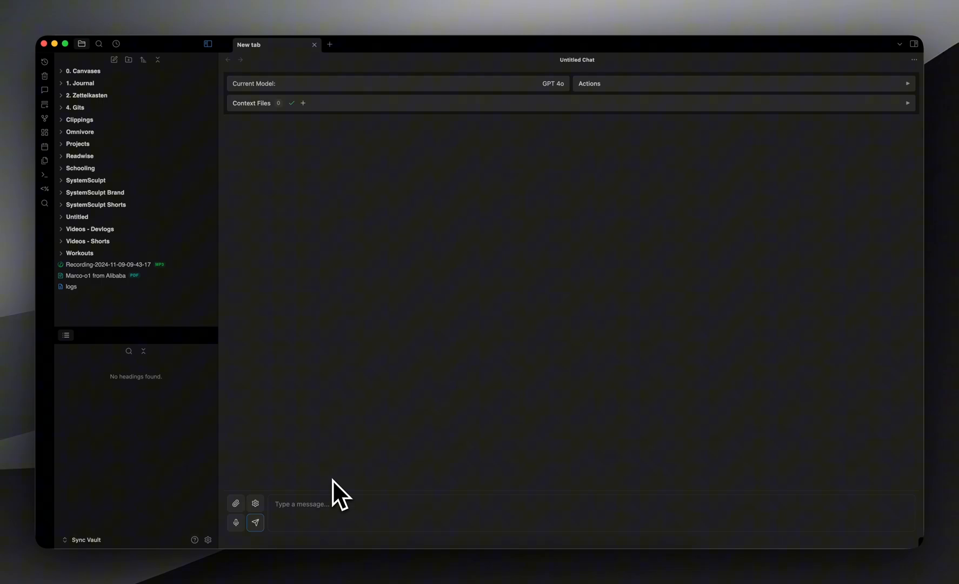
{"action": "mouse_move", "coordinate": [417, 324]}
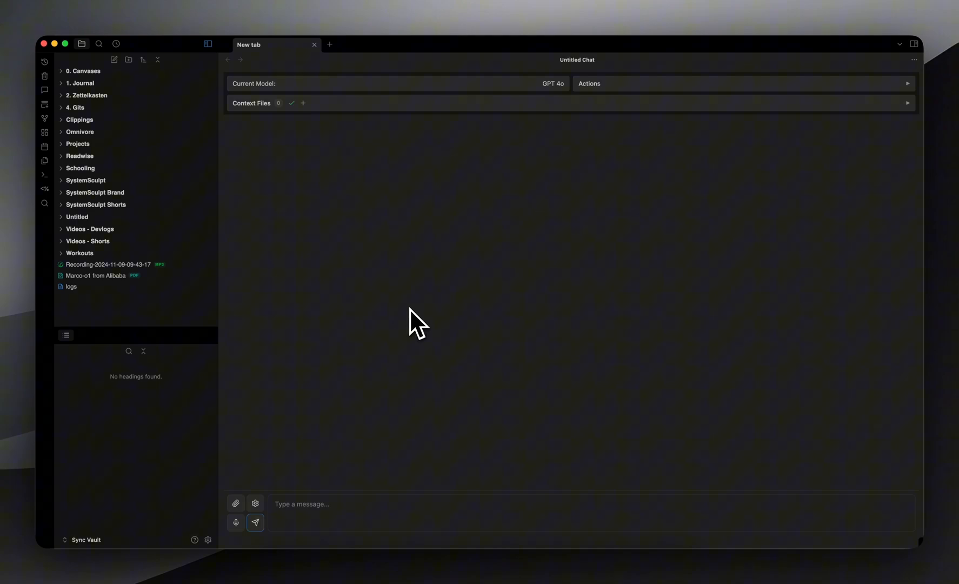
Expand the chat Actions dropdown again from the empty chat.
{"action": "left_click", "coordinate": [589, 83]}
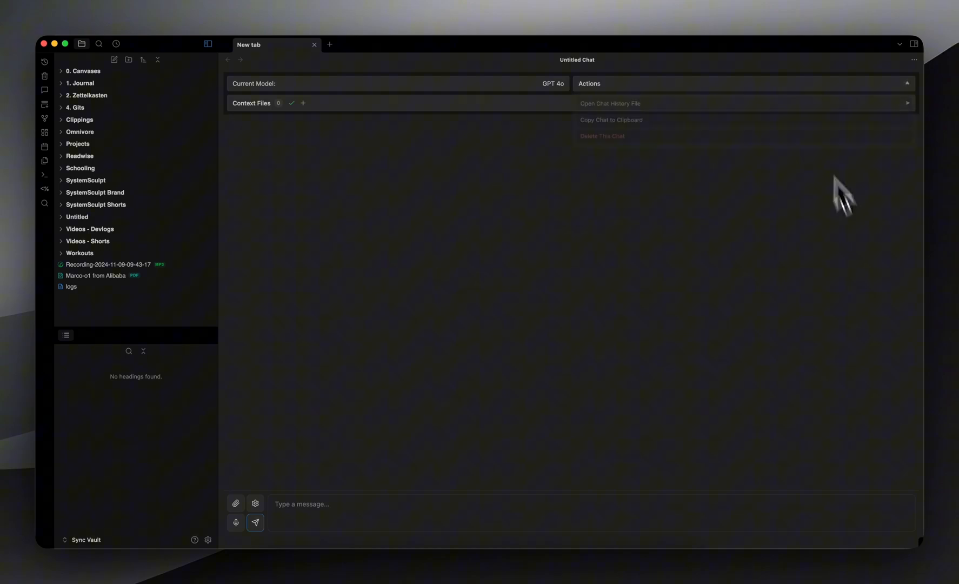
{"action": "key", "text": "cmd+shift+n"}
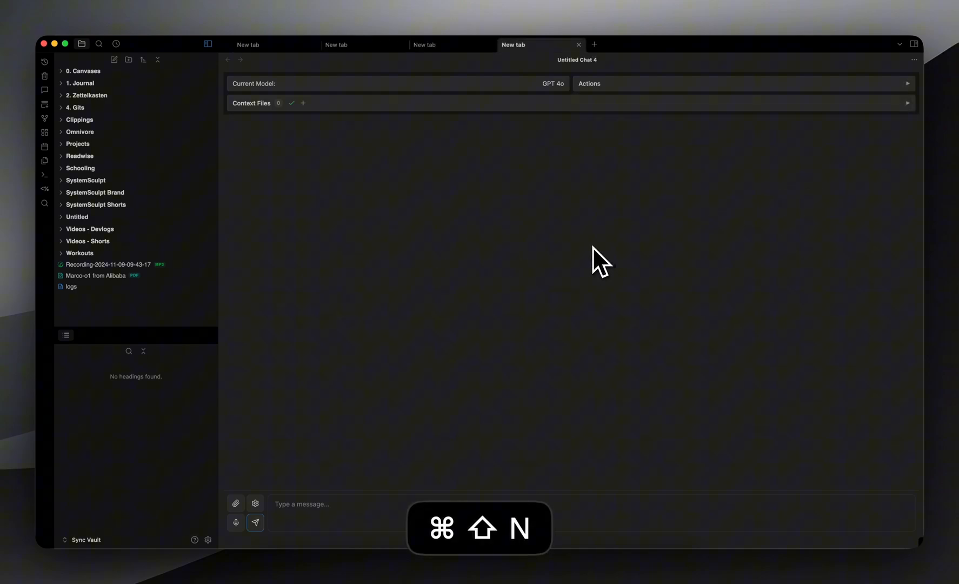
{"action": "key", "text": "cmd+shift+n"}
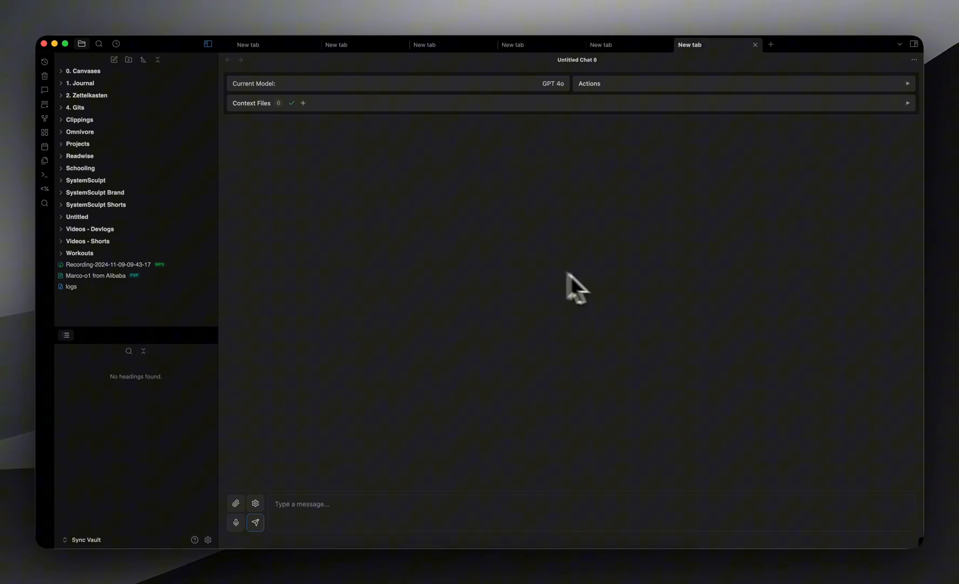
{"action": "key", "text": "cmd+w"}
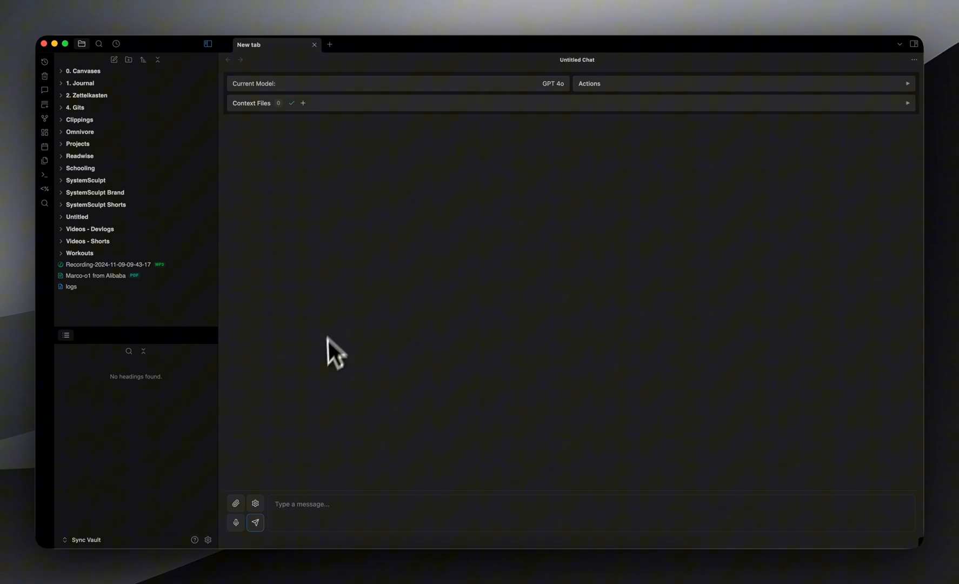
Start a second chat beside the first and switch the first chat's model to GPT 4o Mini.
{"action": "key", "text": "cmd+shift+n"}
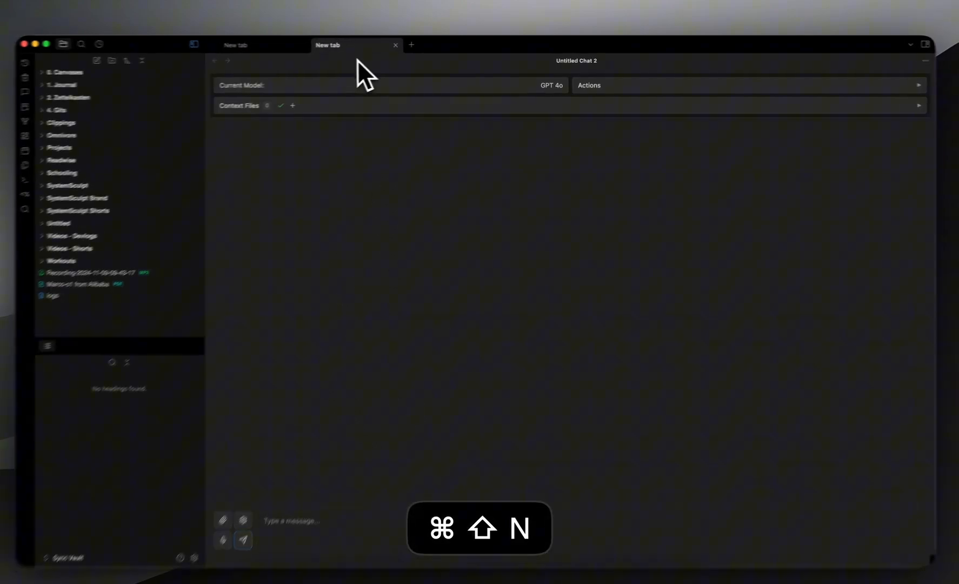
{"action": "key", "text": "cmd+shift+n"}
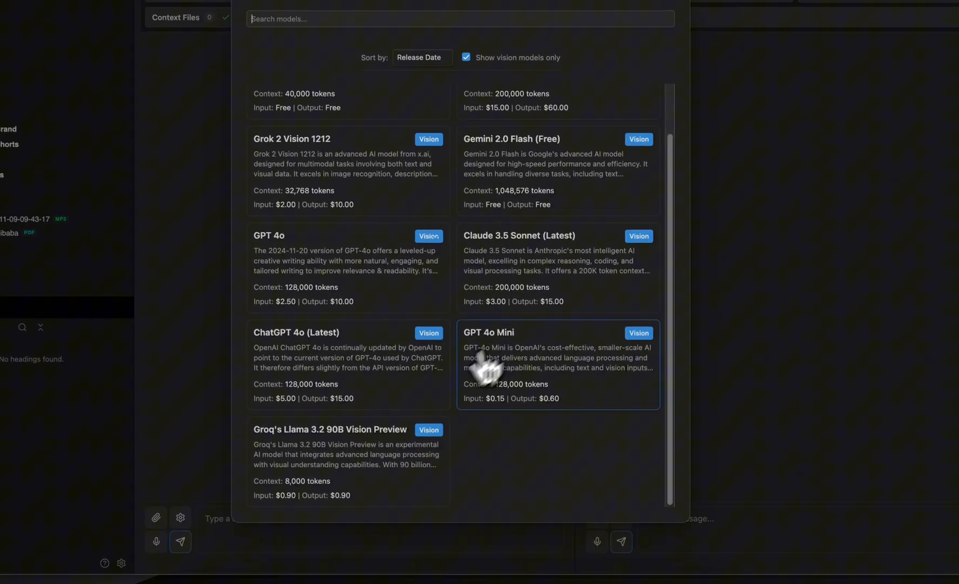
{"action": "left_click", "coordinate": [557, 364]}
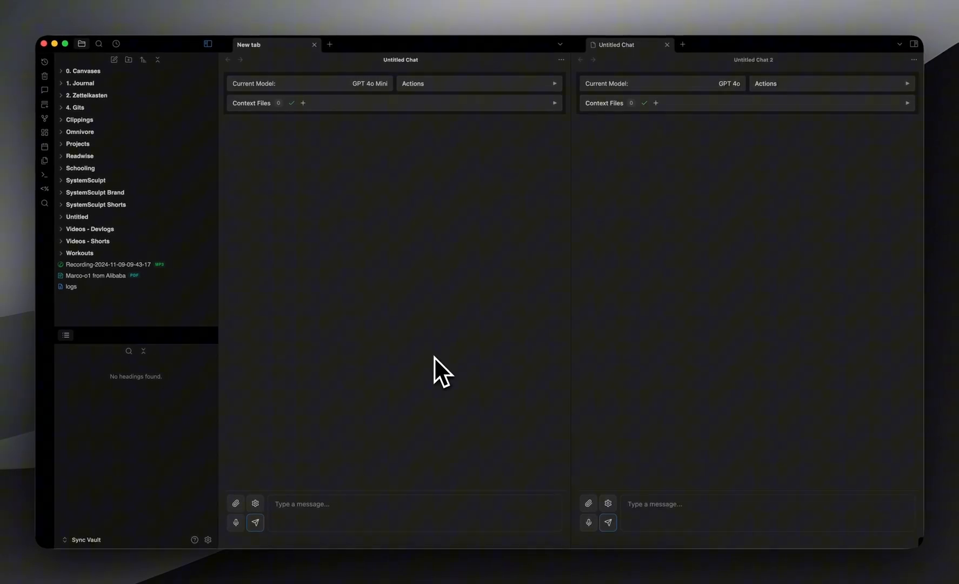
{"action": "mouse_move", "coordinate": [500, 292]}
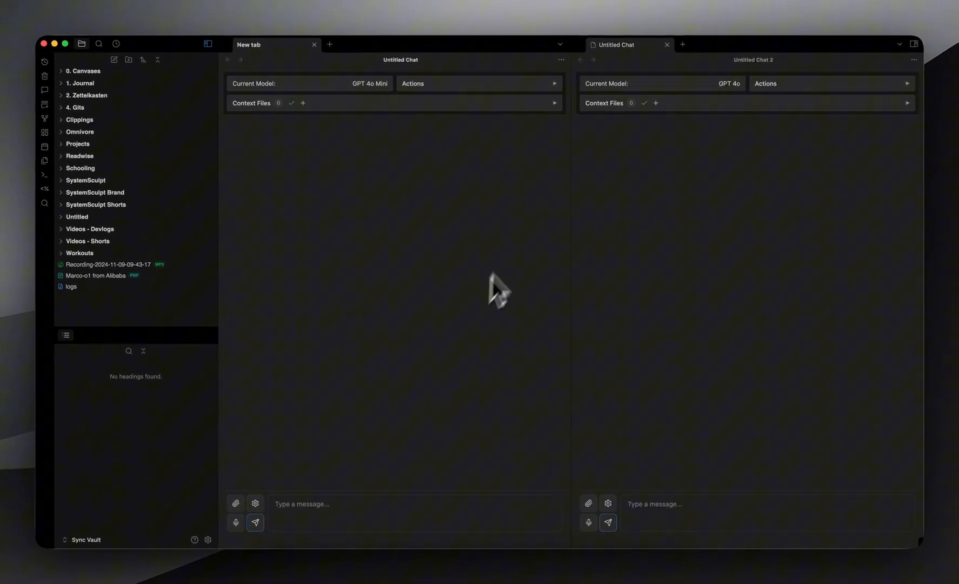
{"action": "mouse_move", "coordinate": [574, 114]}
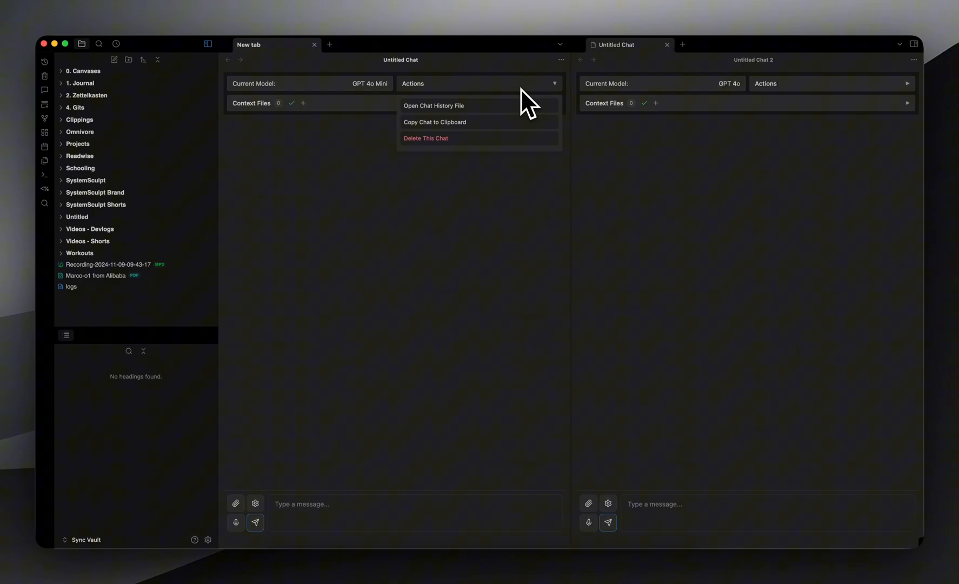
{"action": "mouse_move", "coordinate": [485, 122]}
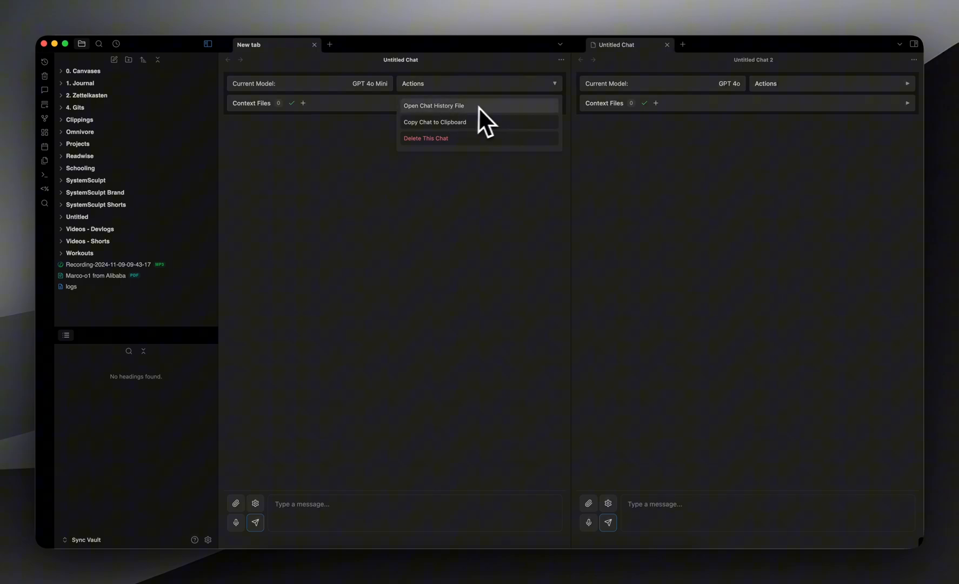
{"action": "mouse_move", "coordinate": [494, 121]}
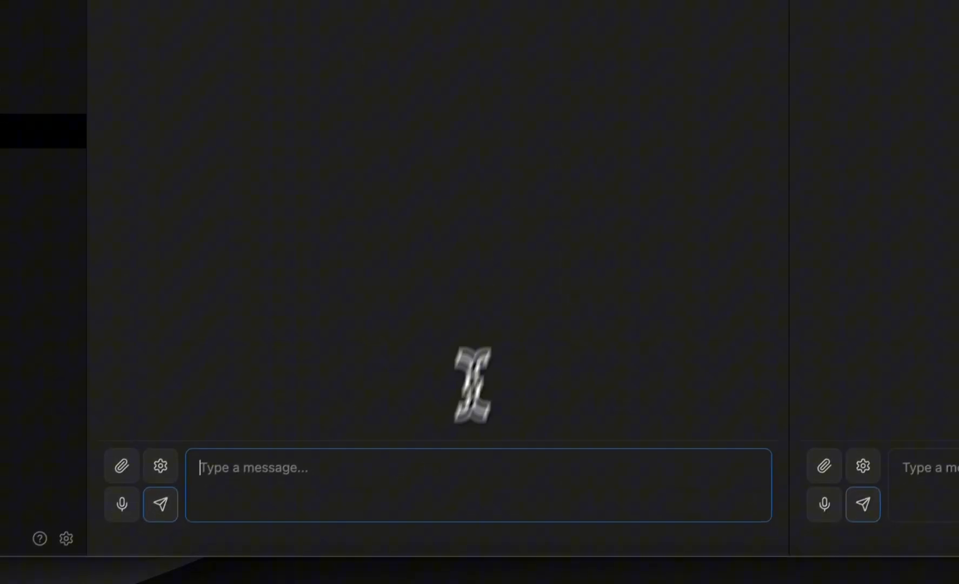
Write the greeting 'hey how ar...' in the GPT 4o Mini chat message box.
{"action": "type", "text": "hey how ar"}
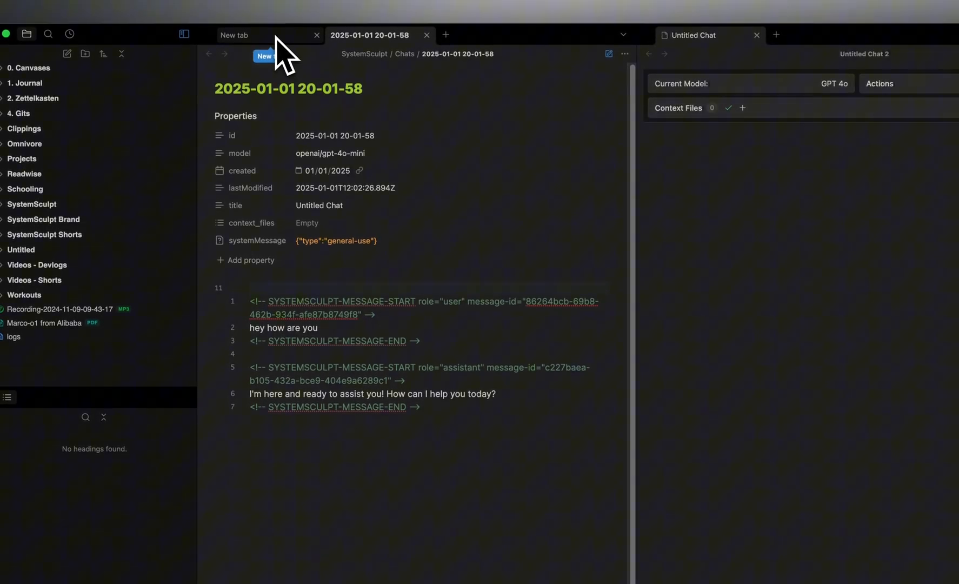
Copy the chat into a new note, view the history file, and return to the conversation.
{"action": "left_click", "coordinate": [607, 54]}
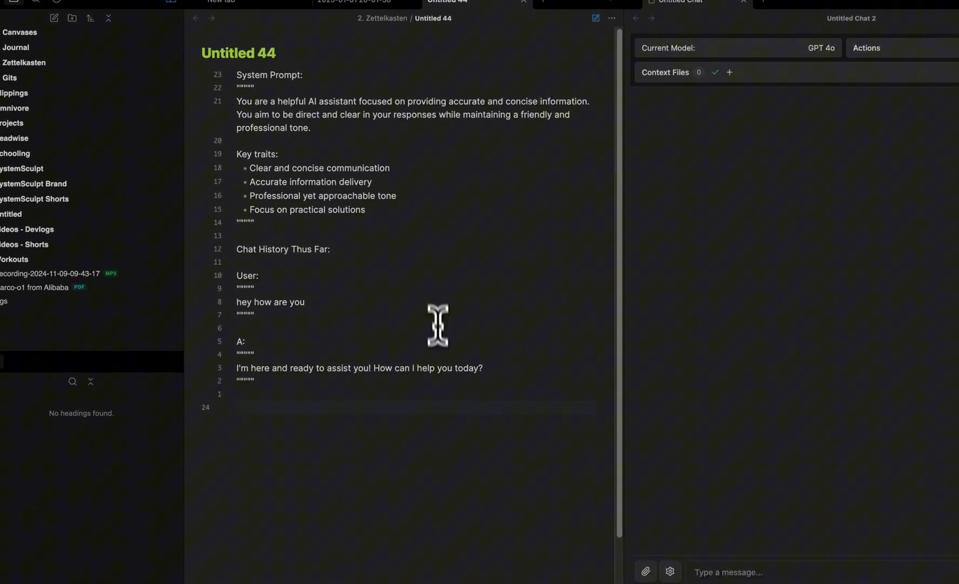
{"action": "left_click", "coordinate": [364, 35]}
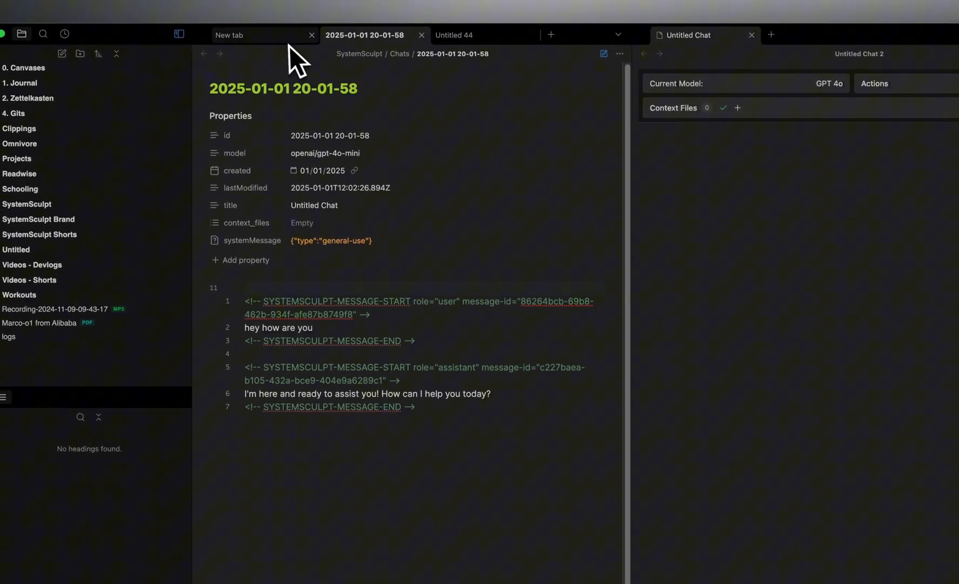
{"action": "left_click", "coordinate": [515, 83]}
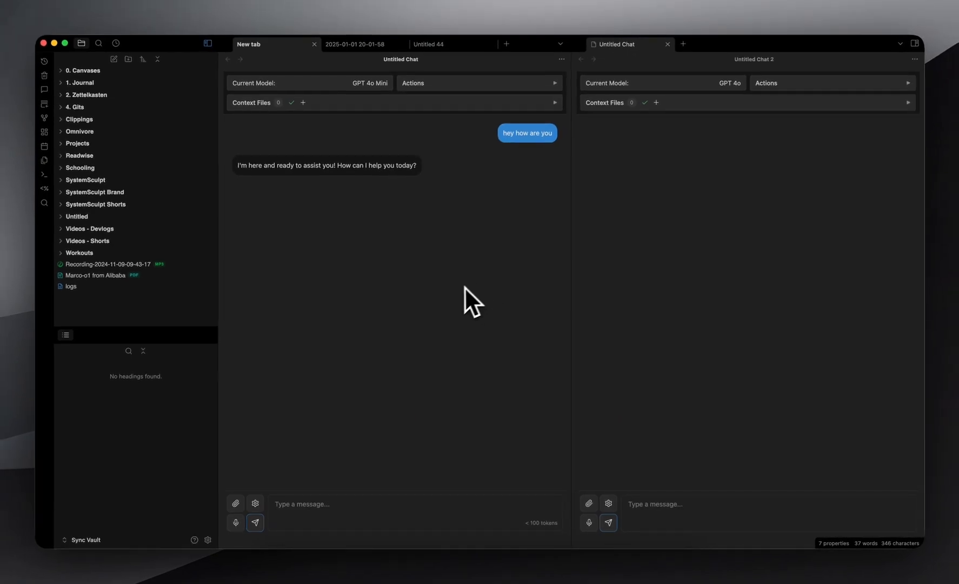
{"action": "mouse_move", "coordinate": [463, 303]}
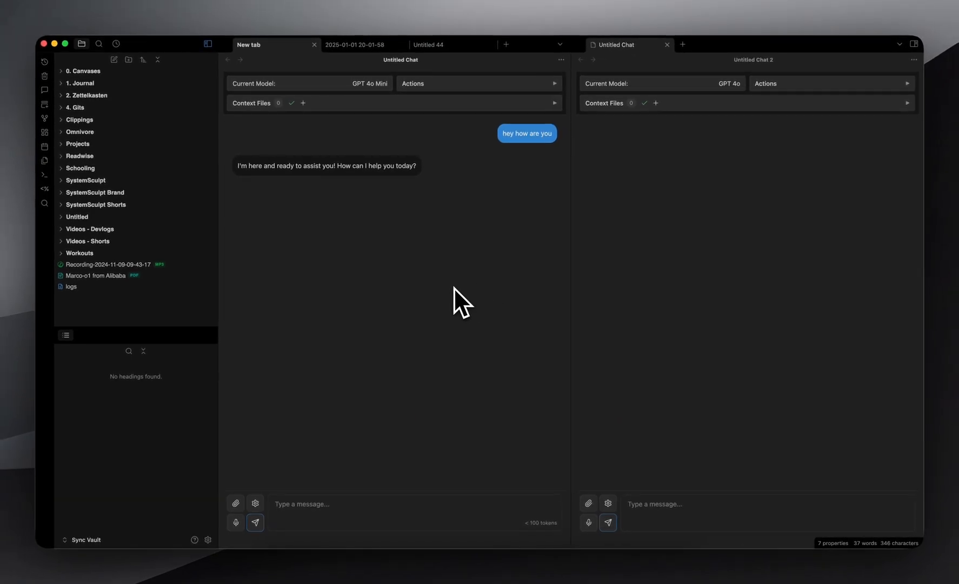
Browse the Current Model picker through the vision-capable models.
{"action": "left_click", "coordinate": [361, 83]}
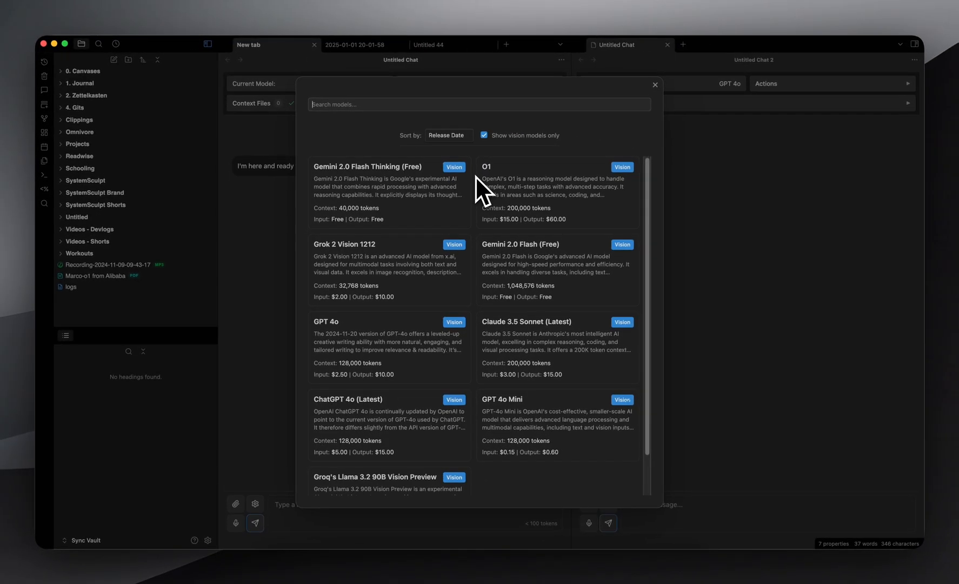
{"action": "scroll", "scroll_direction": "down", "scroll_amount": 3}
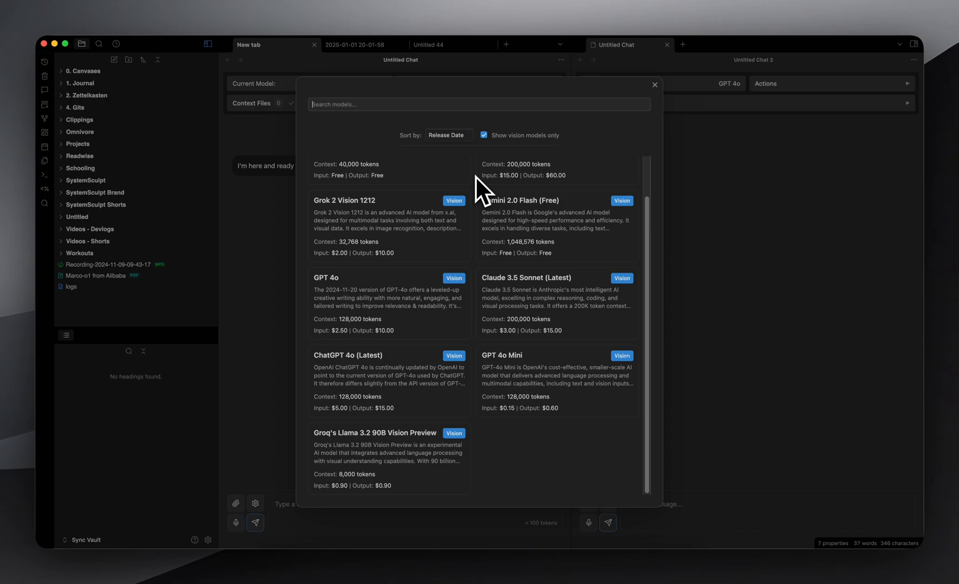
{"action": "scroll", "scroll_direction": "up", "scroll_amount": 3}
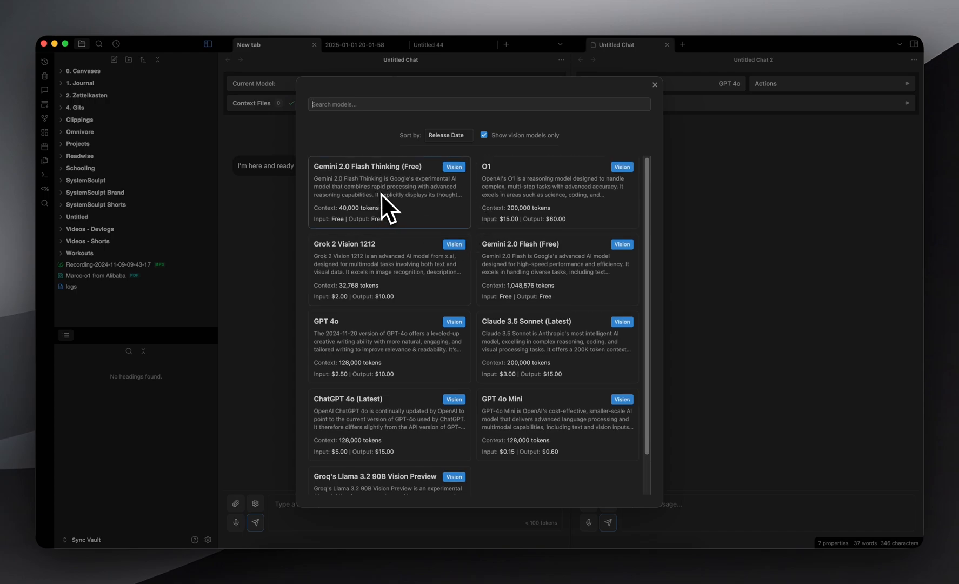
{"action": "mouse_move", "coordinate": [544, 211]}
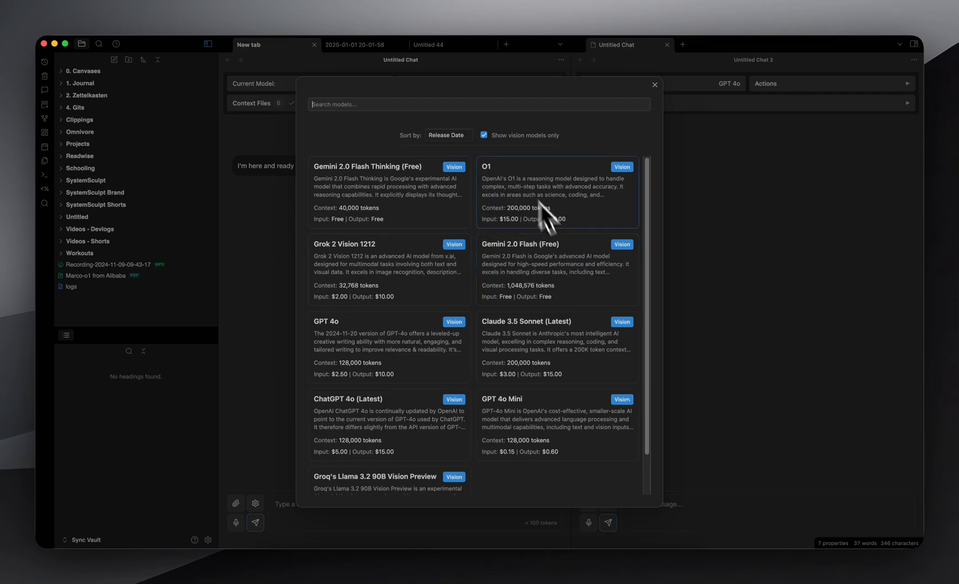
{"action": "scroll", "scroll_direction": "down", "scroll_amount": 3}
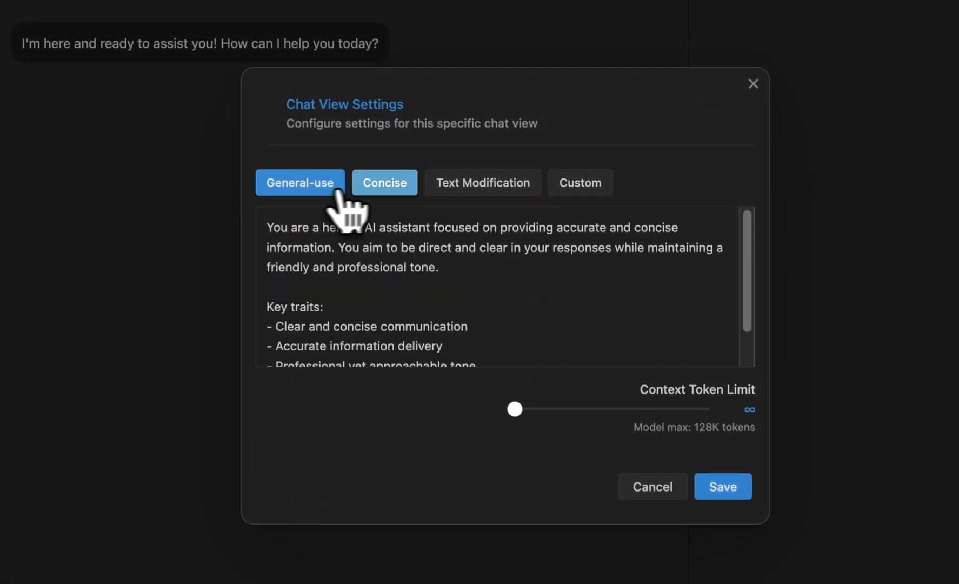
Switch to the Text Modification prompt, browse custom prompt files, and close Chat View Settings.
{"action": "left_click", "coordinate": [482, 183]}
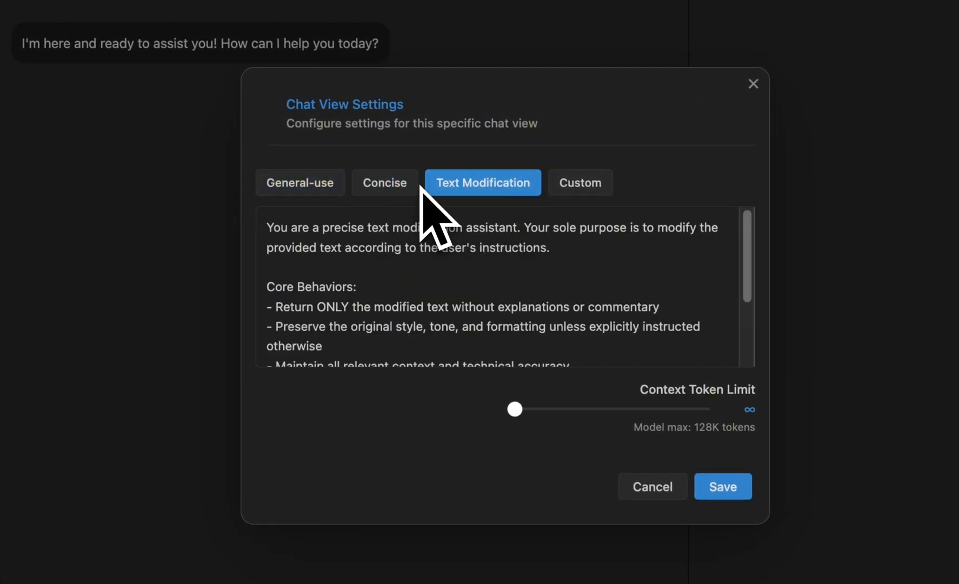
{"action": "left_click", "coordinate": [579, 183]}
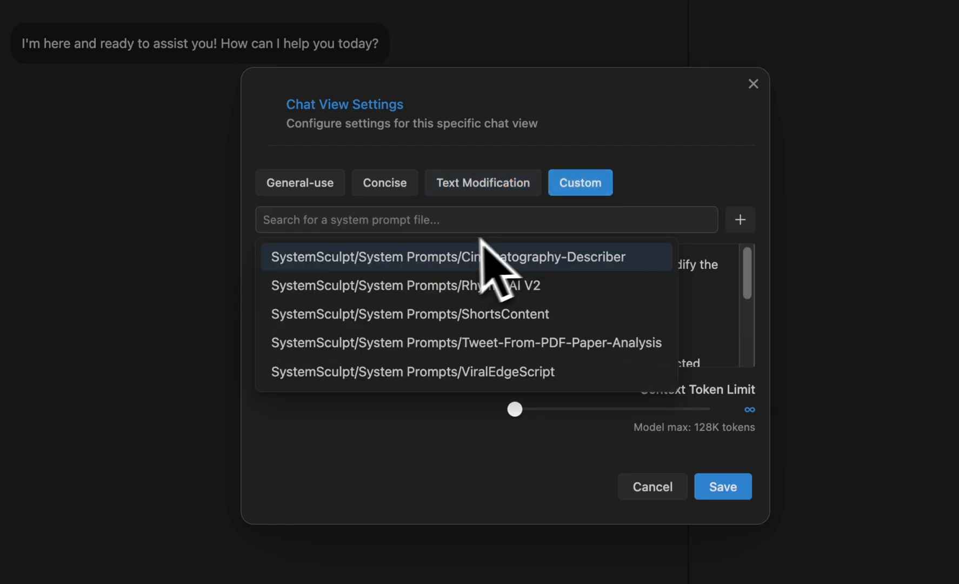
{"action": "mouse_move", "coordinate": [599, 376]}
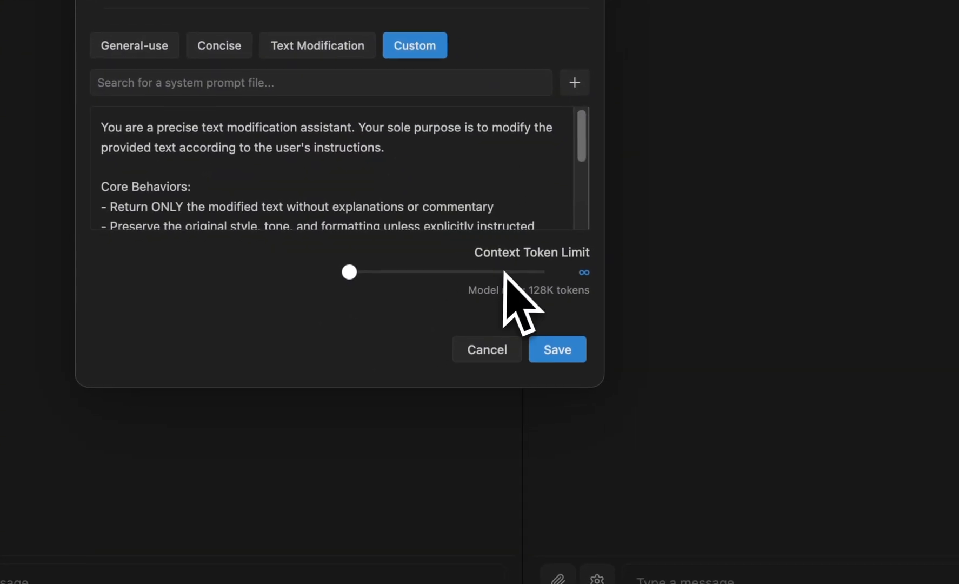
{"action": "mouse_move", "coordinate": [560, 293]}
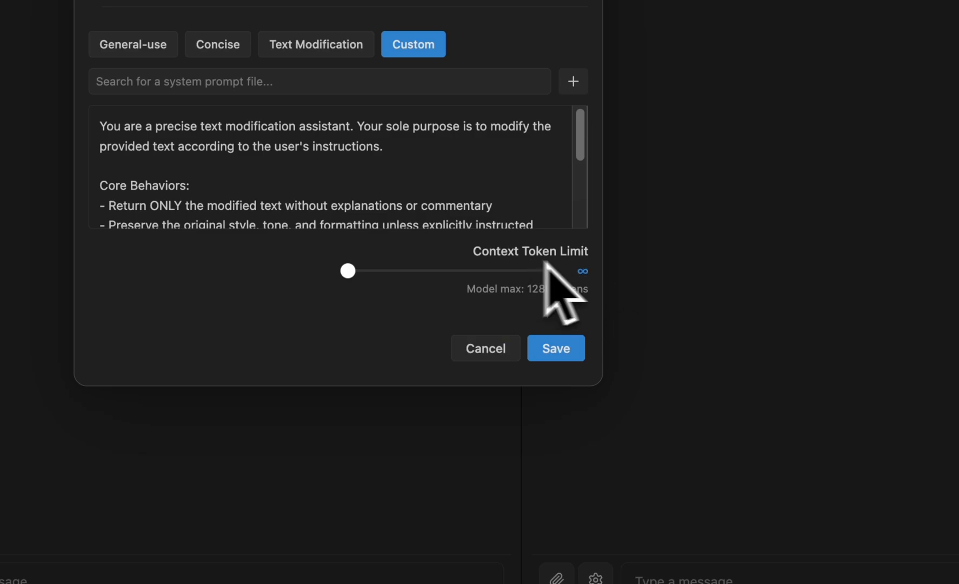
{"action": "left_click", "coordinate": [556, 348]}
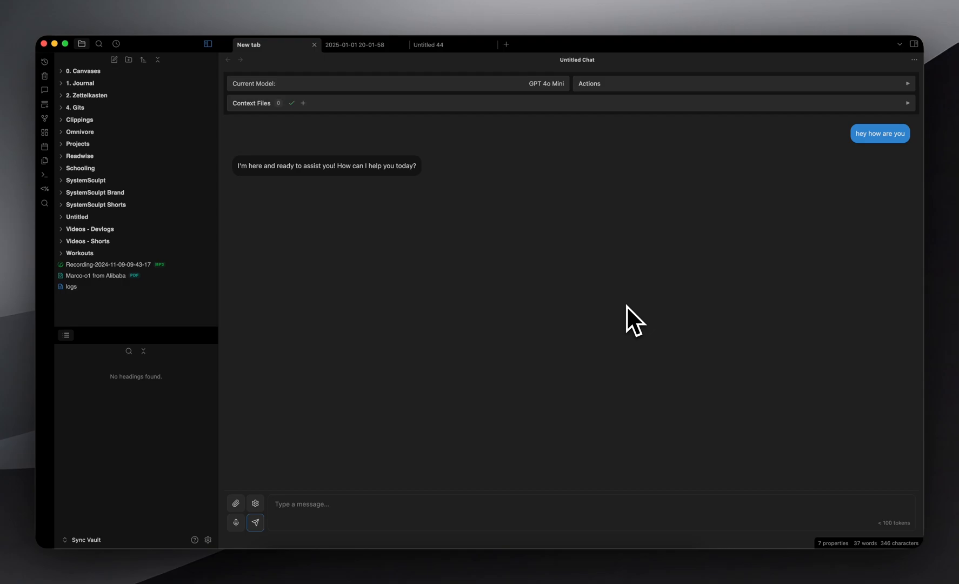
{"action": "right_click", "coordinate": [98, 275]}
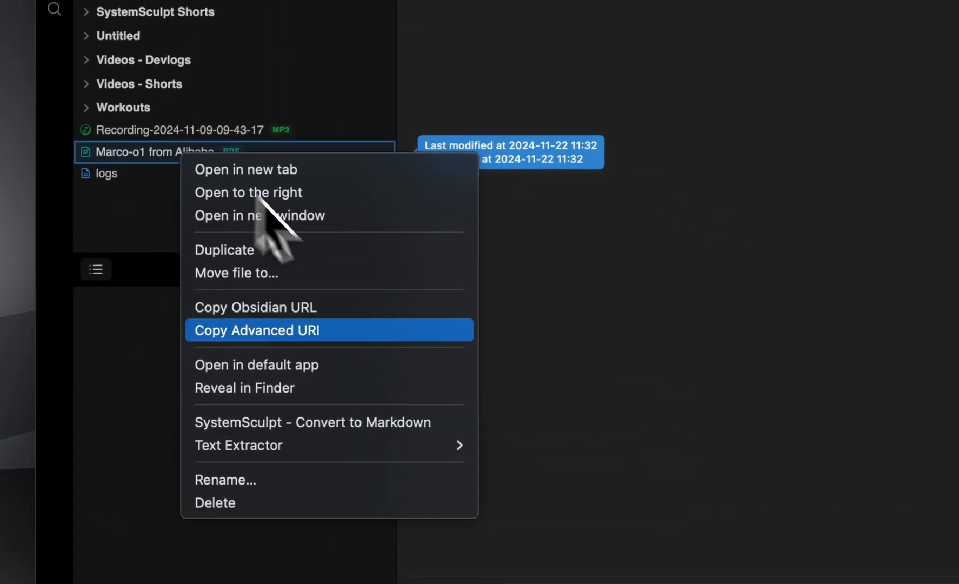
{"action": "mouse_move", "coordinate": [452, 440]}
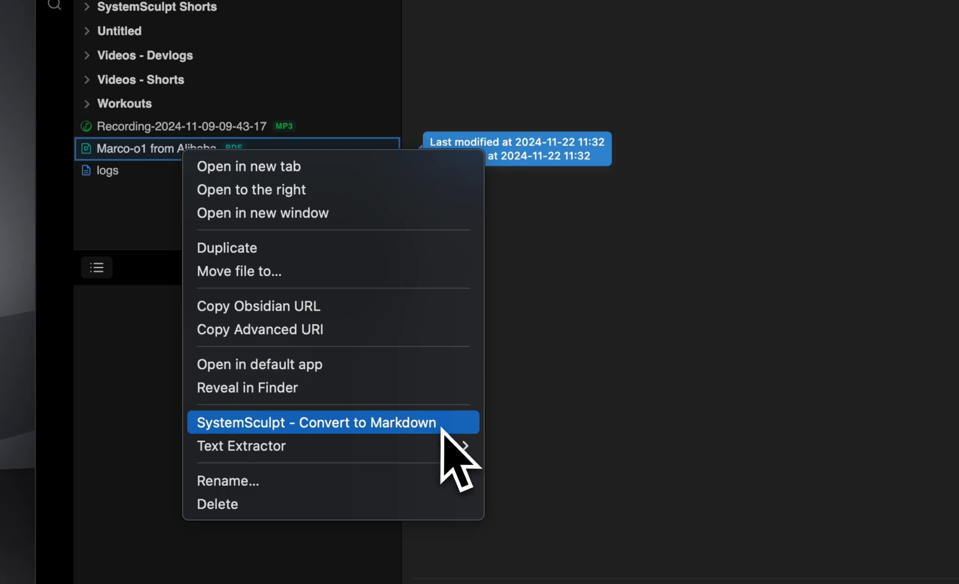
{"action": "right_click", "coordinate": [152, 143]}
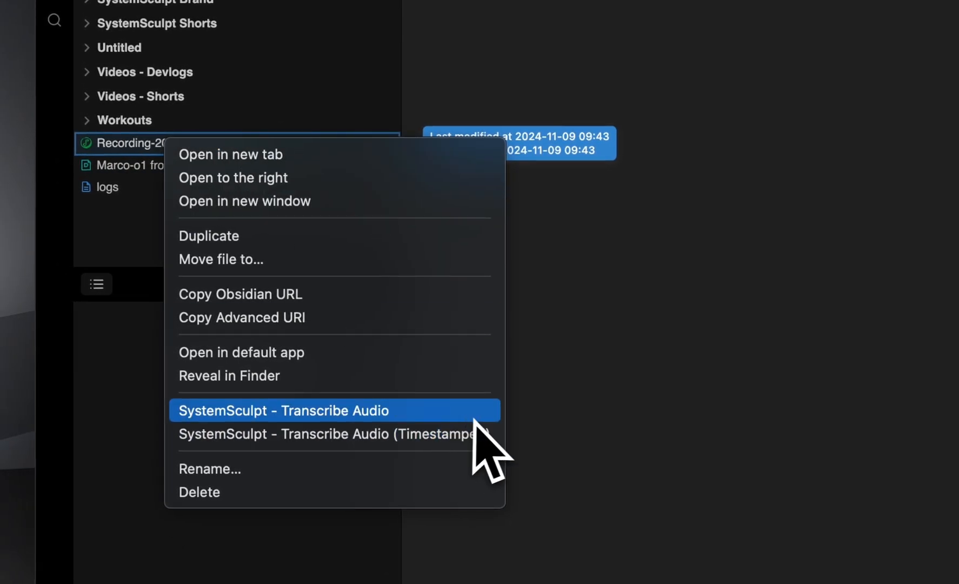
{"action": "mouse_move", "coordinate": [333, 433]}
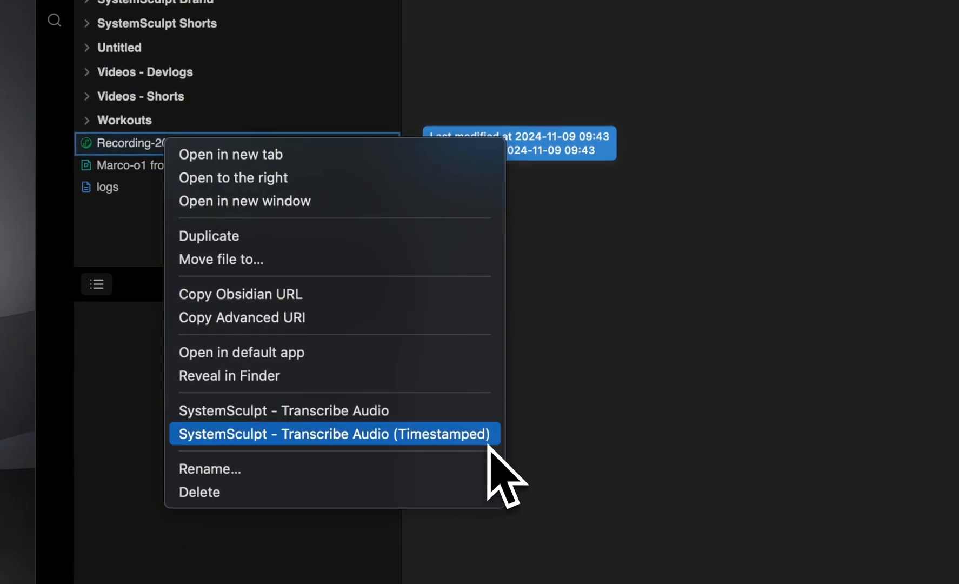
{"action": "left_click", "coordinate": [334, 433]}
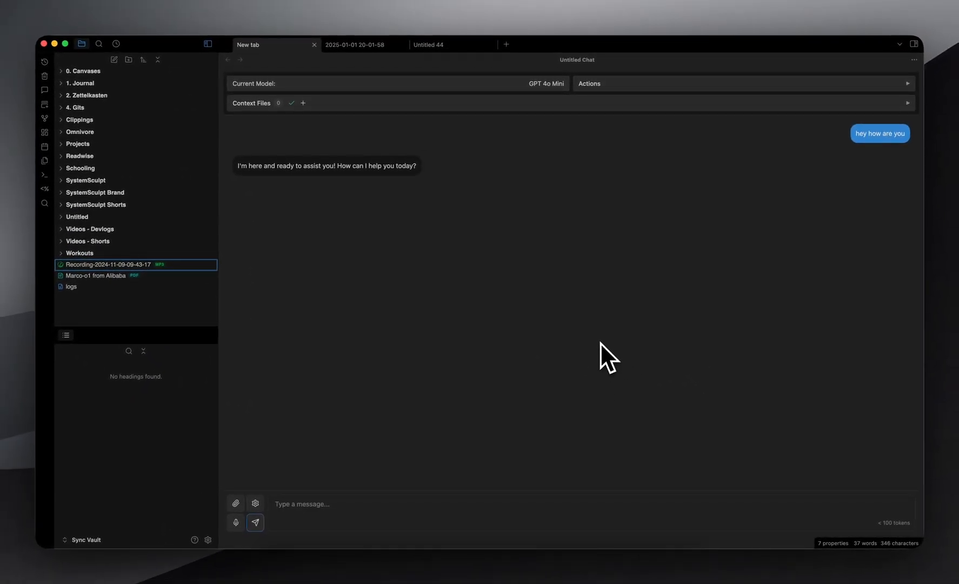
{"action": "mouse_move", "coordinate": [582, 264]}
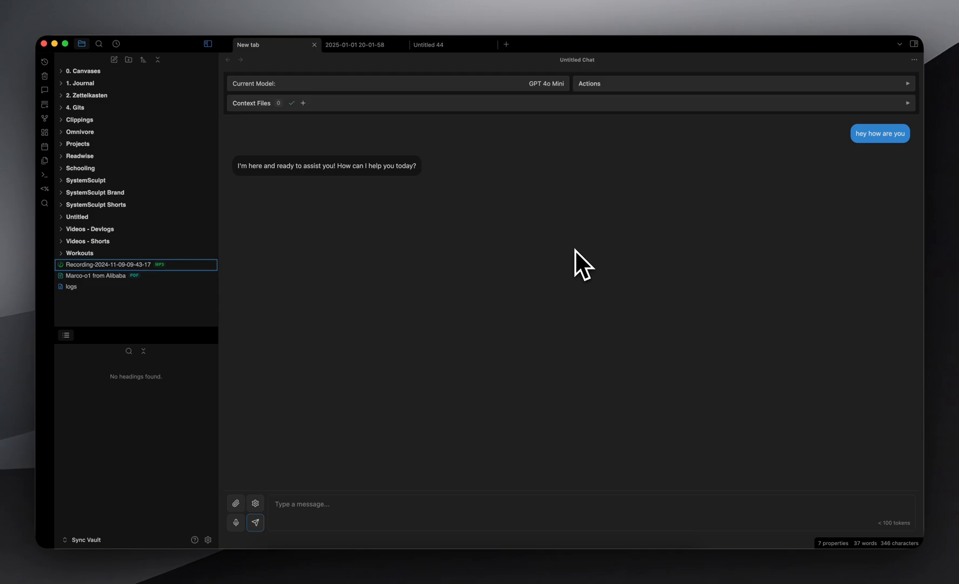
{"action": "mouse_move", "coordinate": [581, 325]}
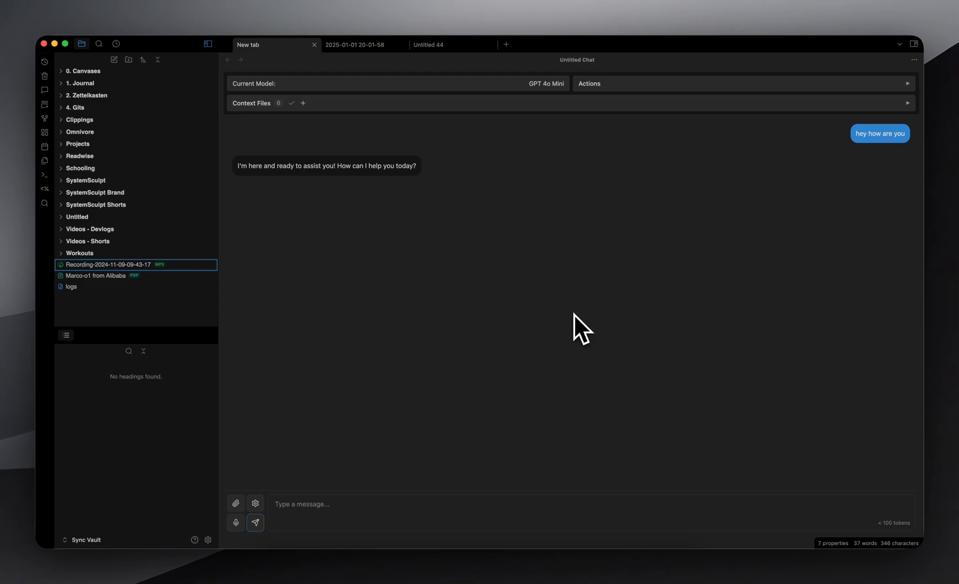
{"action": "mouse_move", "coordinate": [596, 306]}
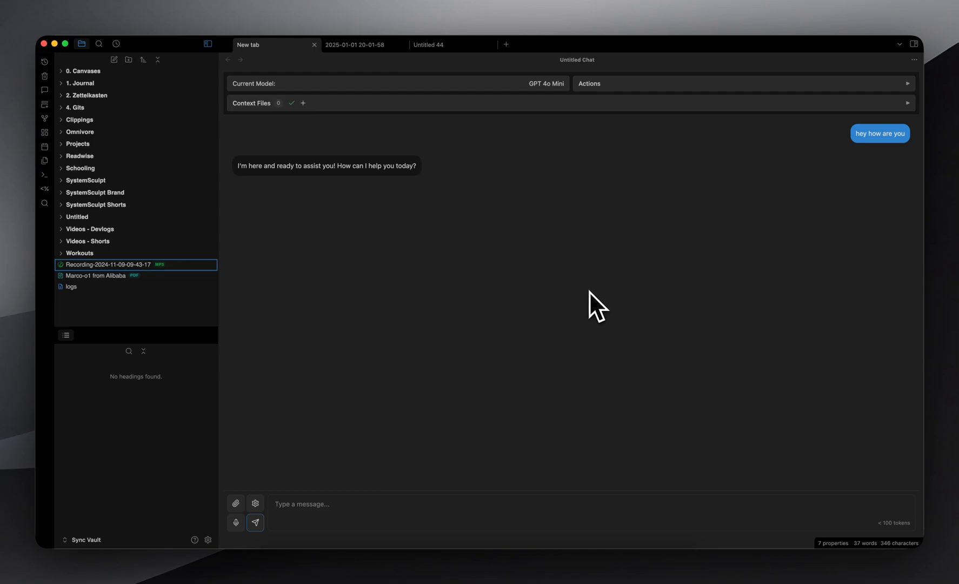
{"action": "mouse_move", "coordinate": [522, 188]}
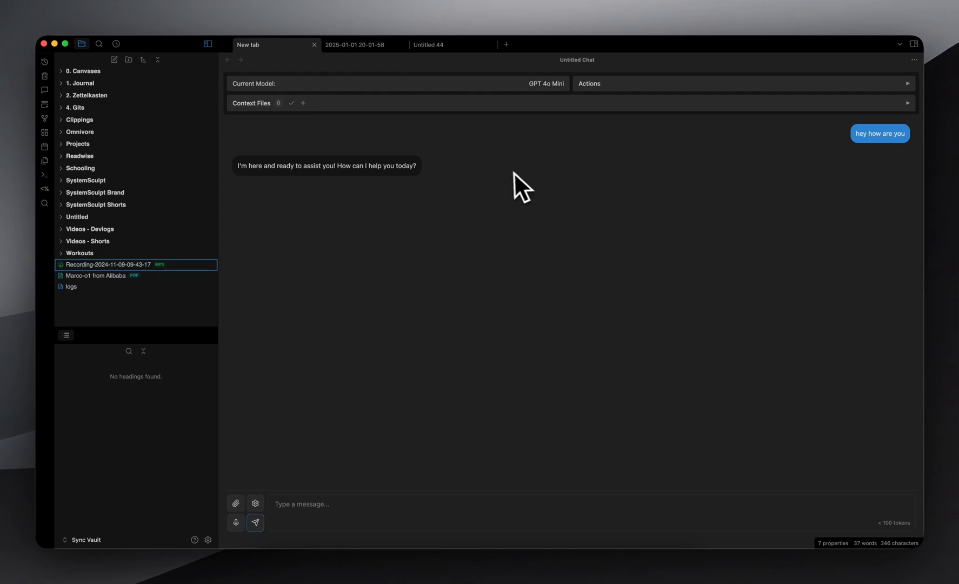
{"action": "mouse_move", "coordinate": [524, 192]}
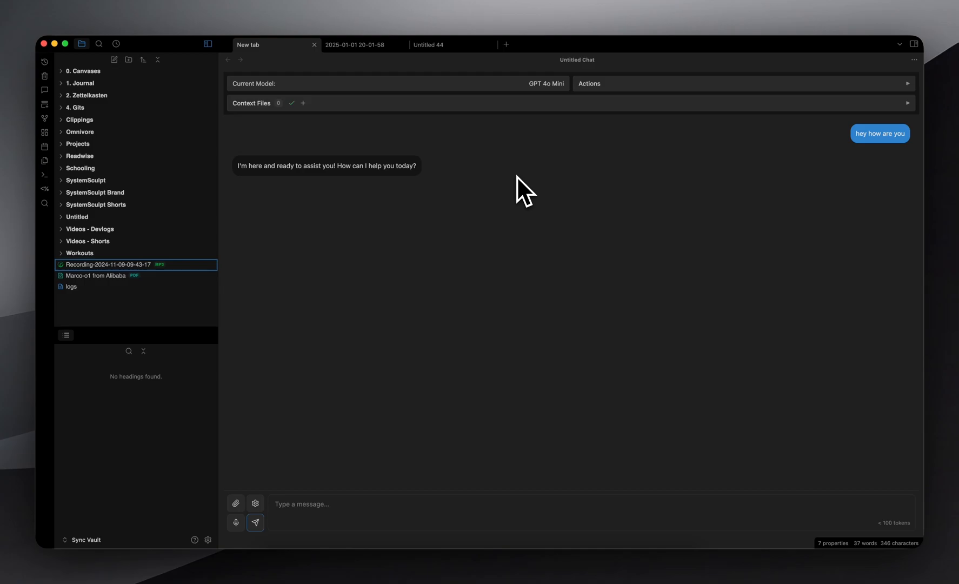
{"action": "mouse_move", "coordinate": [525, 195]}
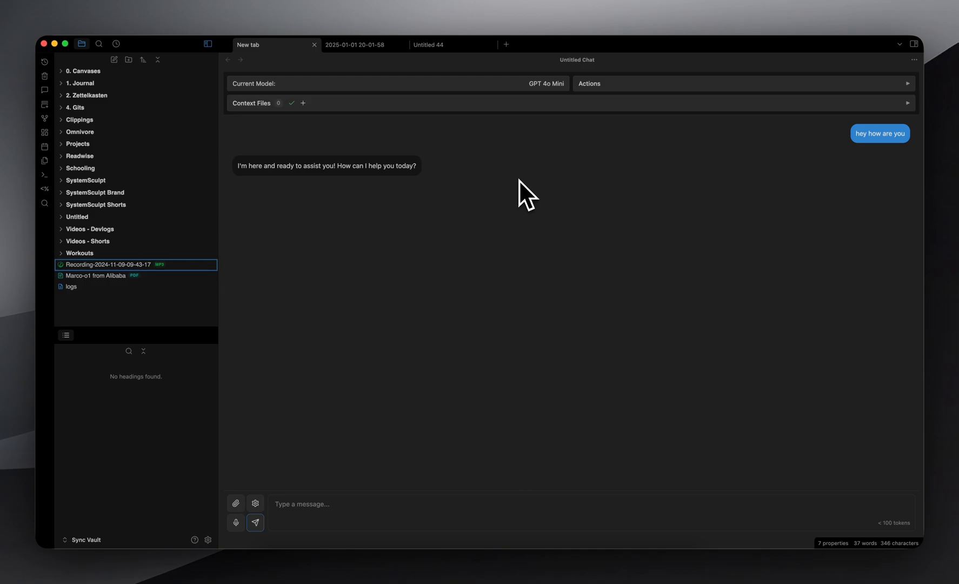
{"action": "mouse_move", "coordinate": [528, 199]}
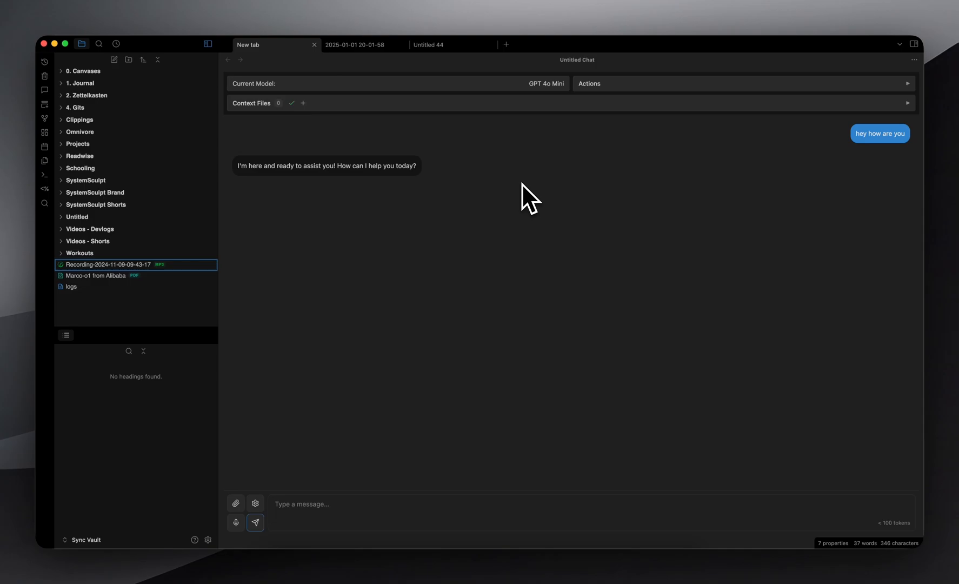
{"action": "mouse_move", "coordinate": [467, 262]}
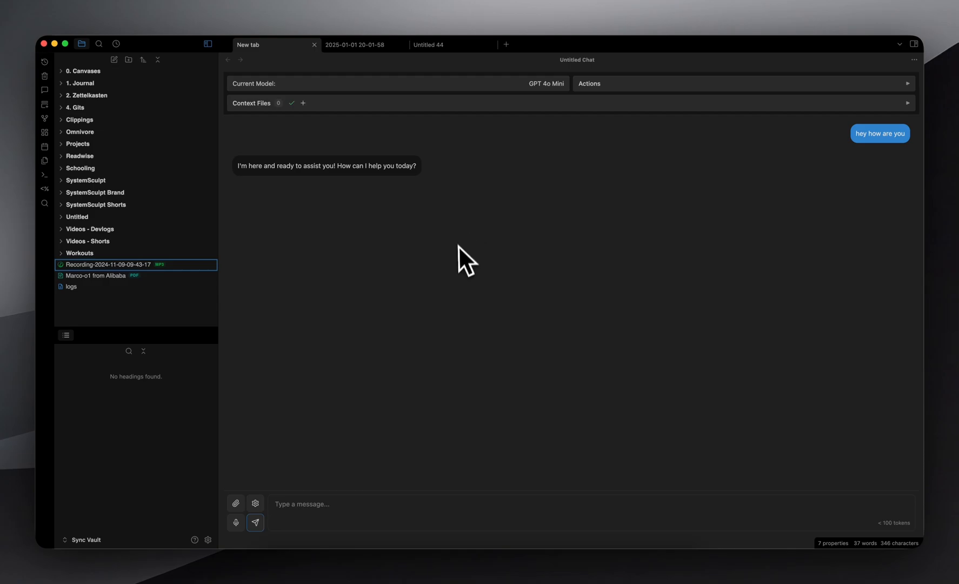
{"action": "mouse_move", "coordinate": [468, 284]}
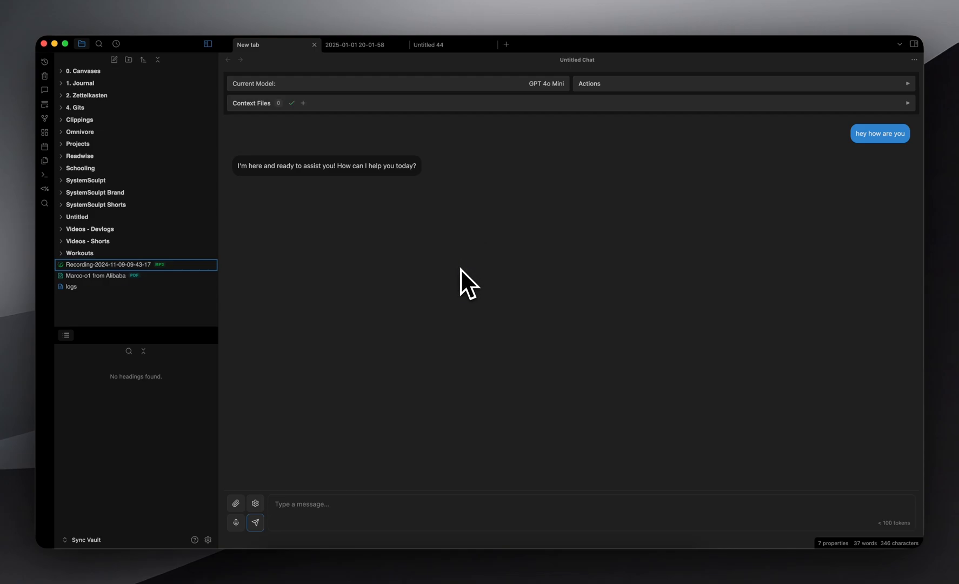
{"action": "mouse_move", "coordinate": [505, 207]}
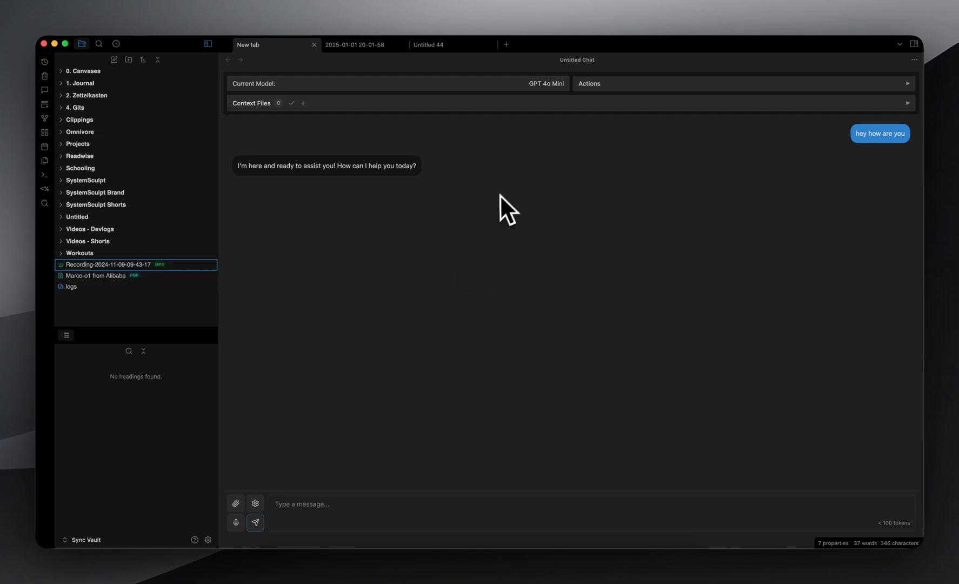
{"action": "mouse_move", "coordinate": [597, 226]}
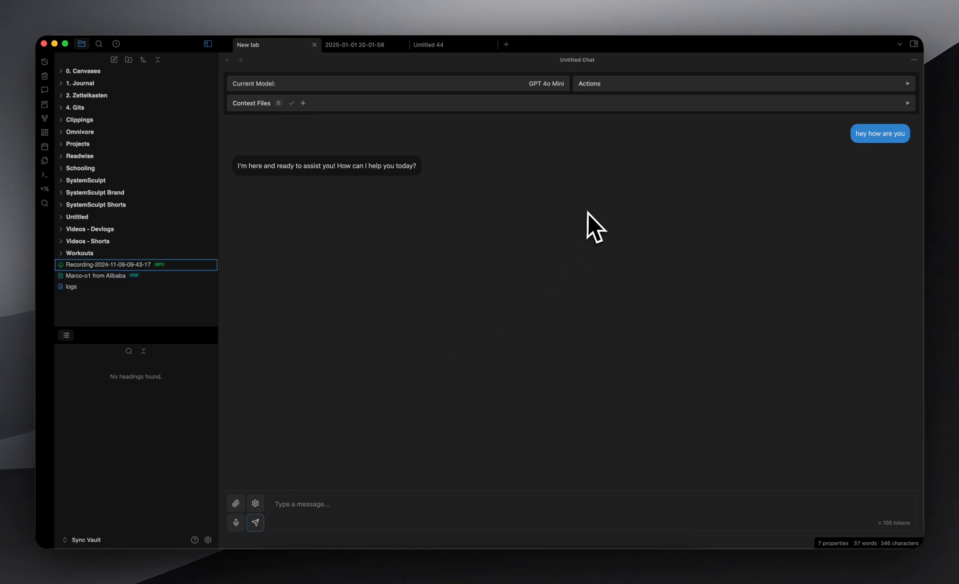
{"action": "mouse_move", "coordinate": [589, 232]}
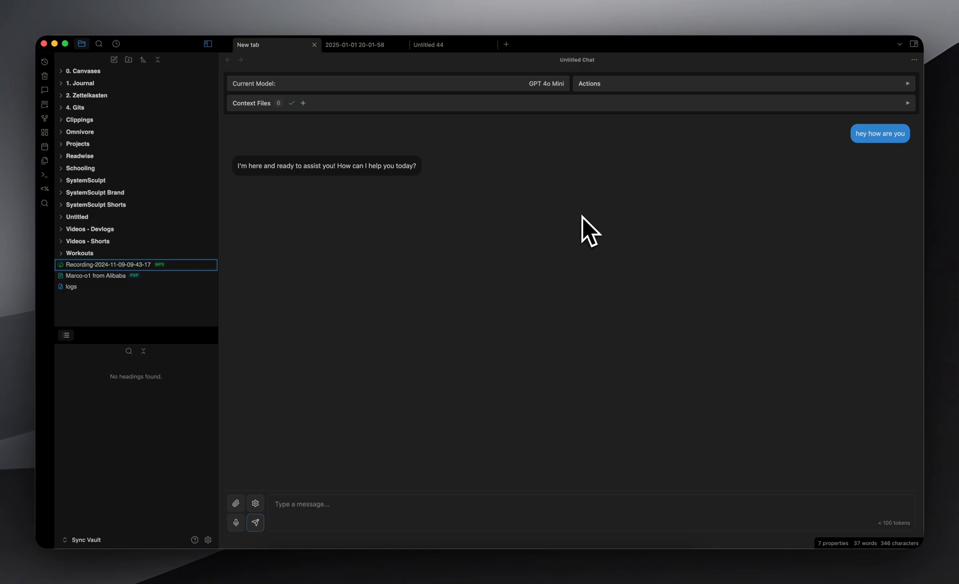
{"action": "left_click", "coordinate": [301, 102]}
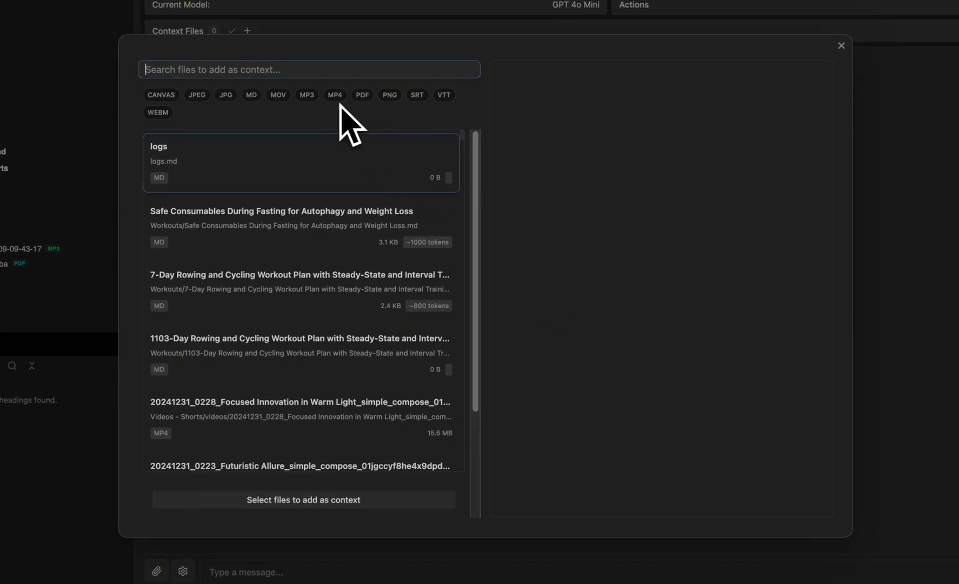
{"action": "left_click", "coordinate": [389, 95]}
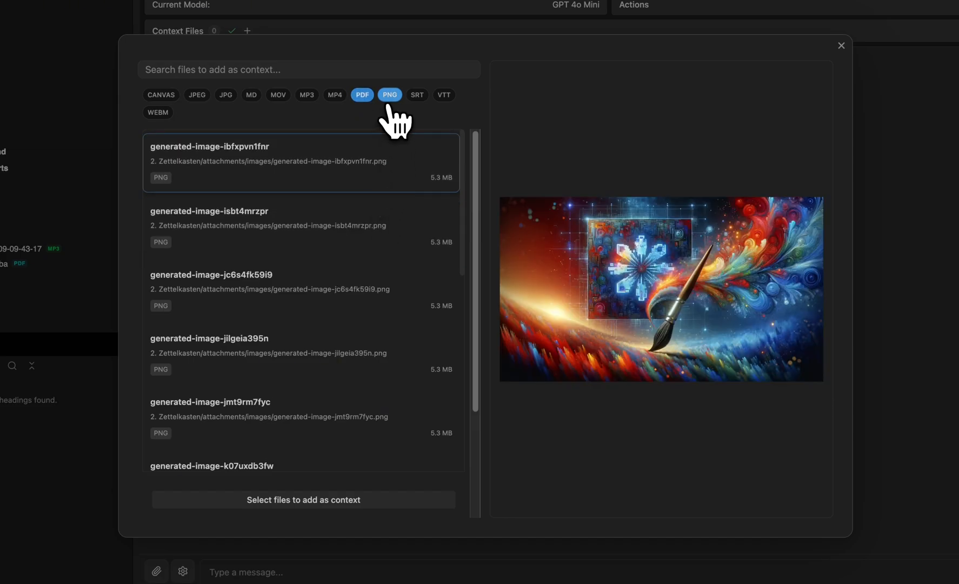
{"action": "left_click", "coordinate": [389, 95]}
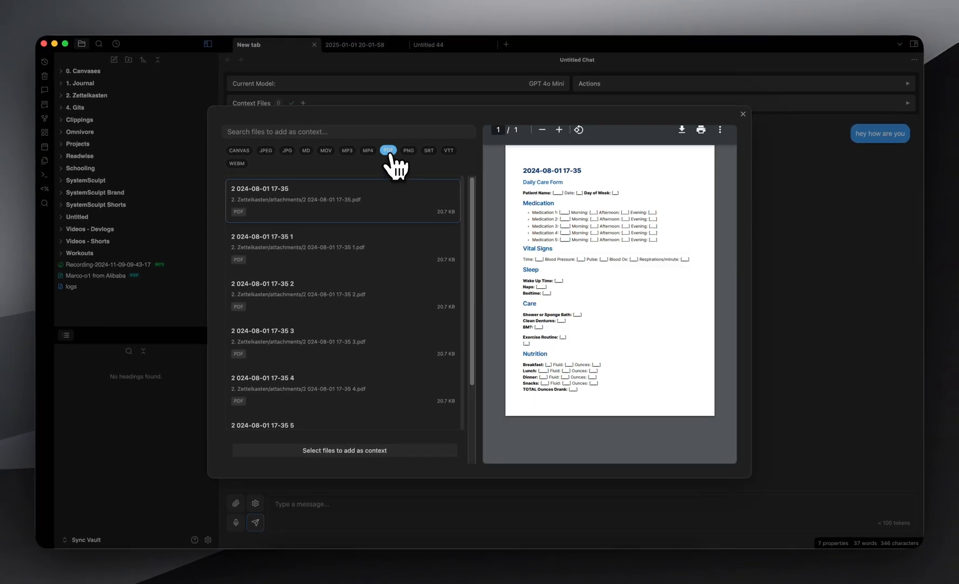
{"action": "left_click", "coordinate": [742, 116]}
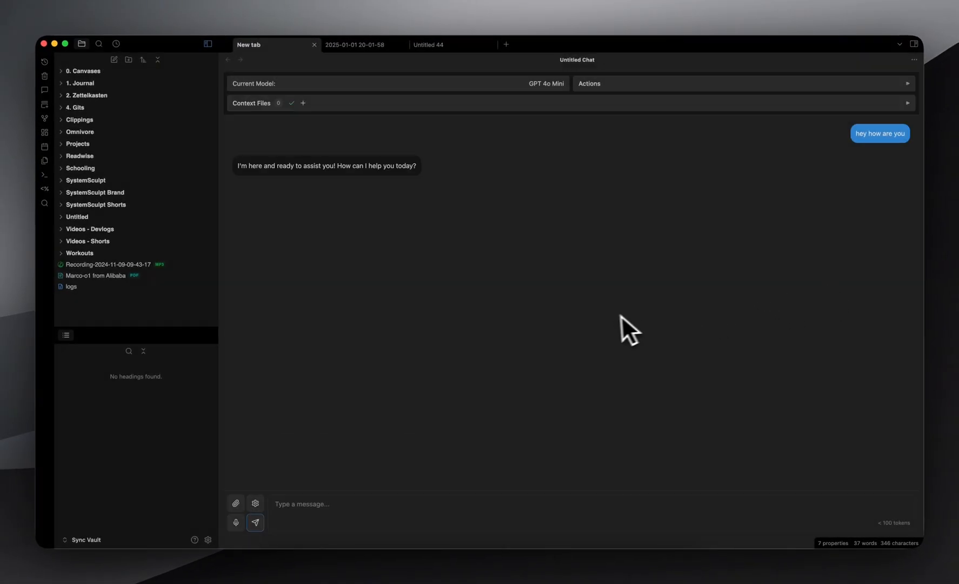
{"action": "mouse_move", "coordinate": [616, 330]}
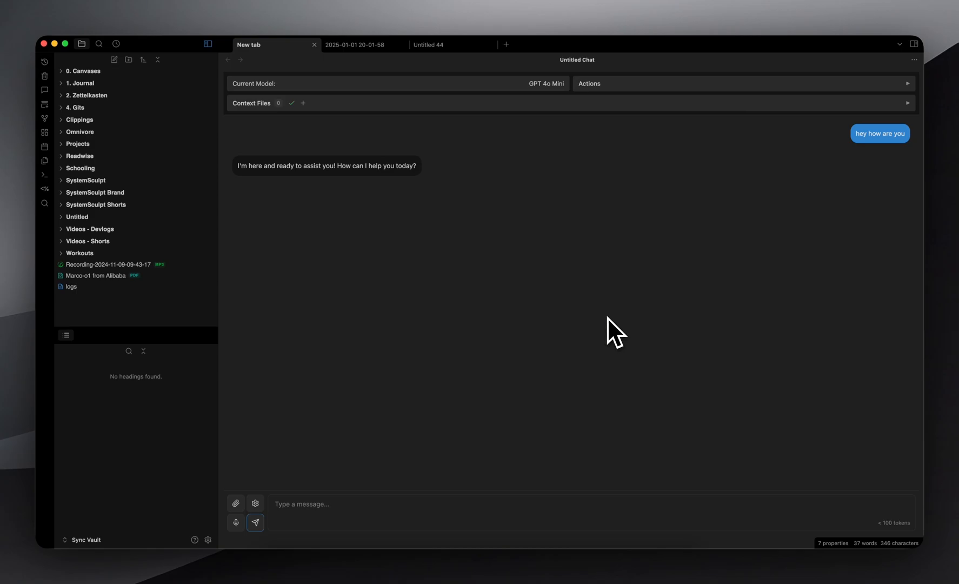
{"action": "mouse_move", "coordinate": [593, 337]}
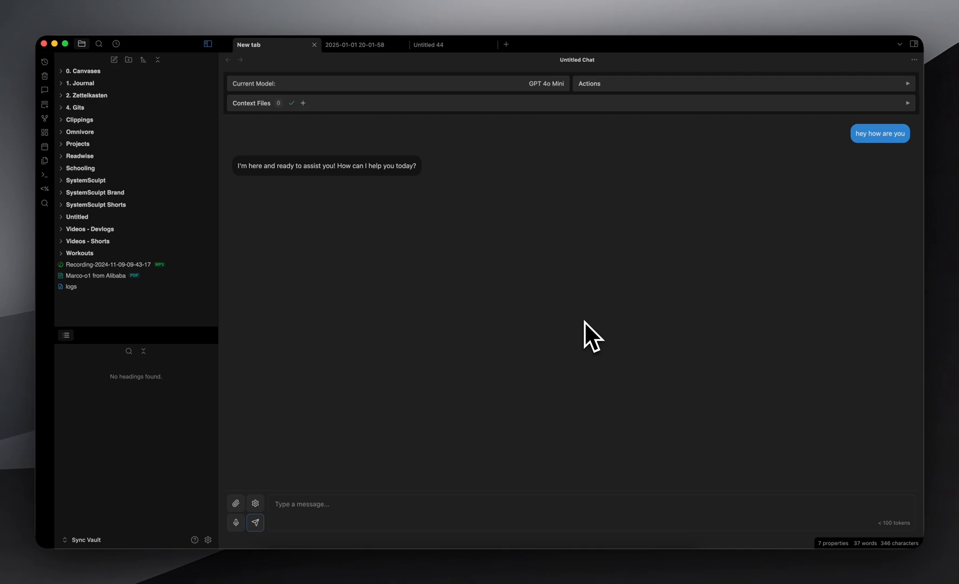
{"action": "mouse_move", "coordinate": [512, 373]}
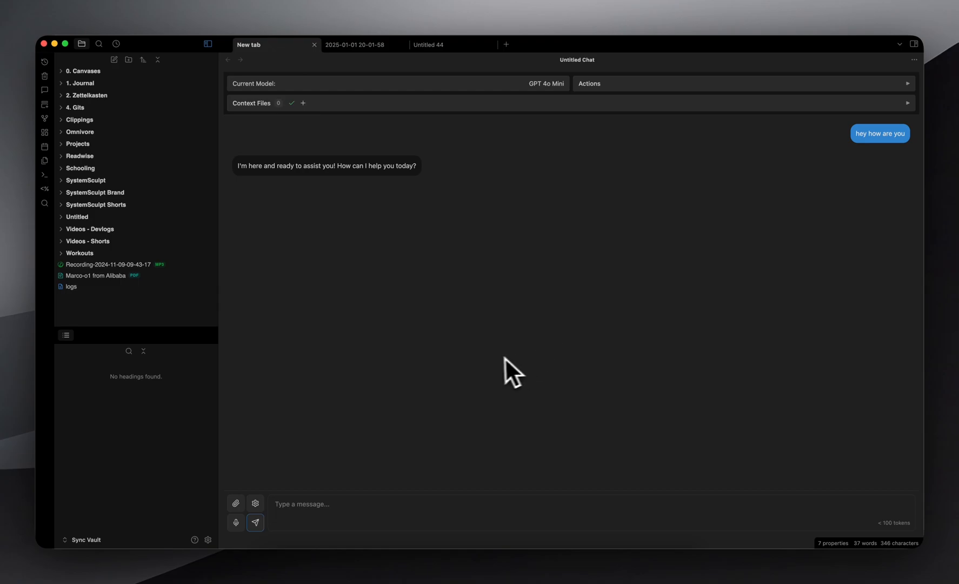
{"action": "mouse_move", "coordinate": [492, 379]}
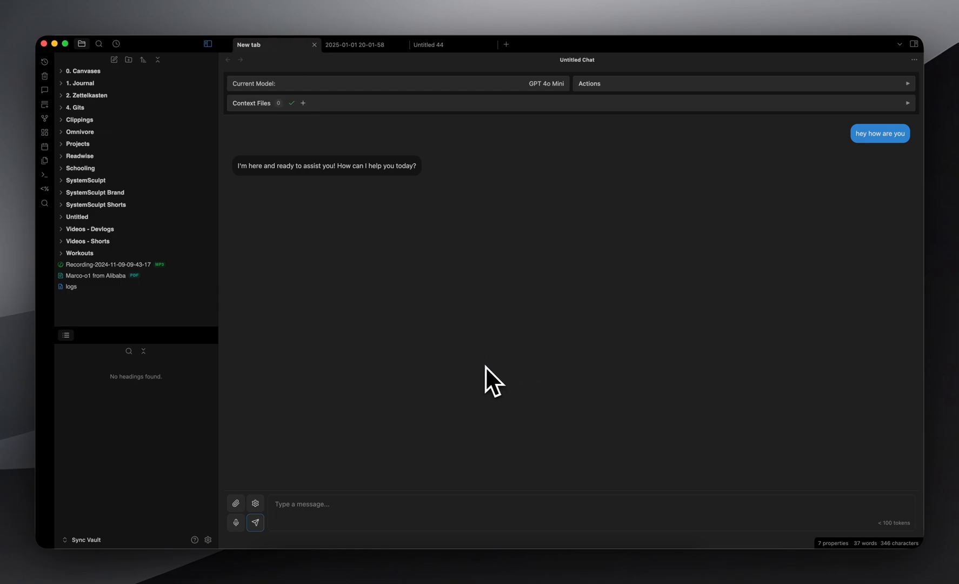
{"action": "mouse_move", "coordinate": [498, 380]}
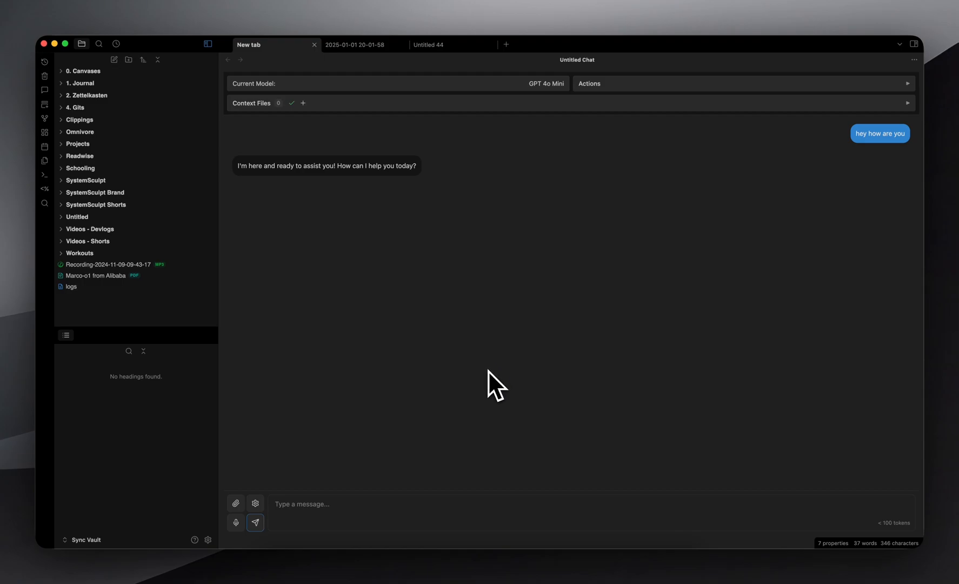
{"action": "mouse_move", "coordinate": [328, 488]}
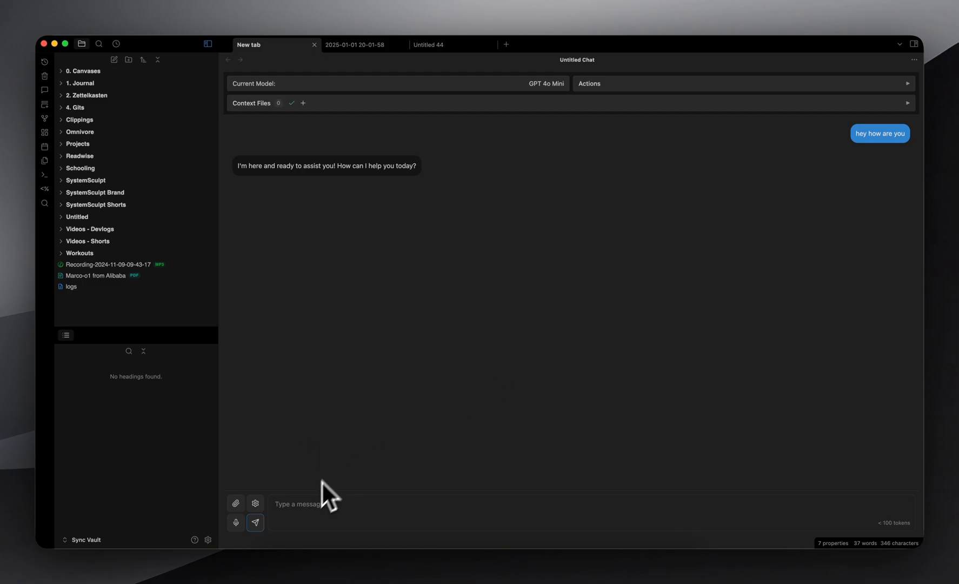